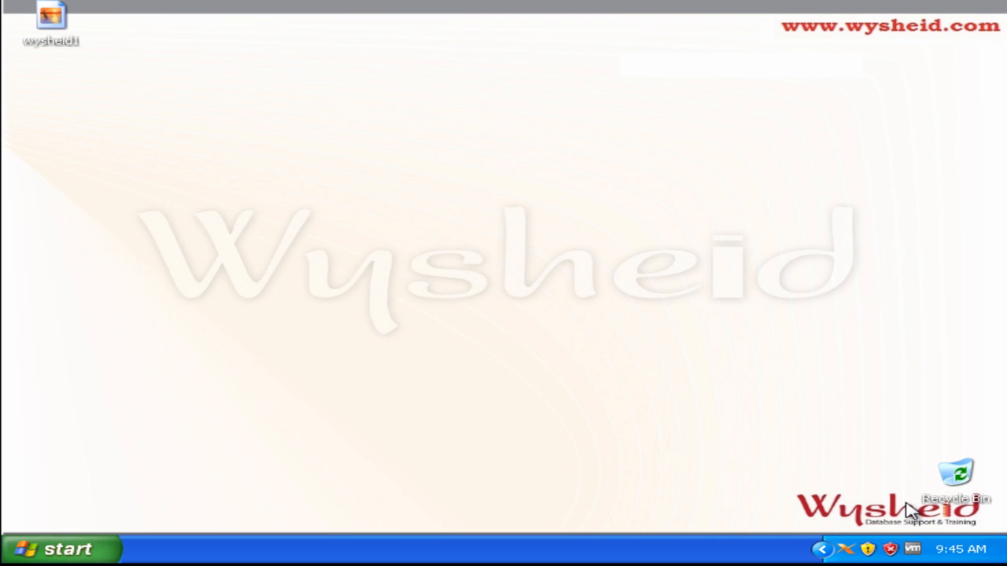
mouse_move(126, 548)
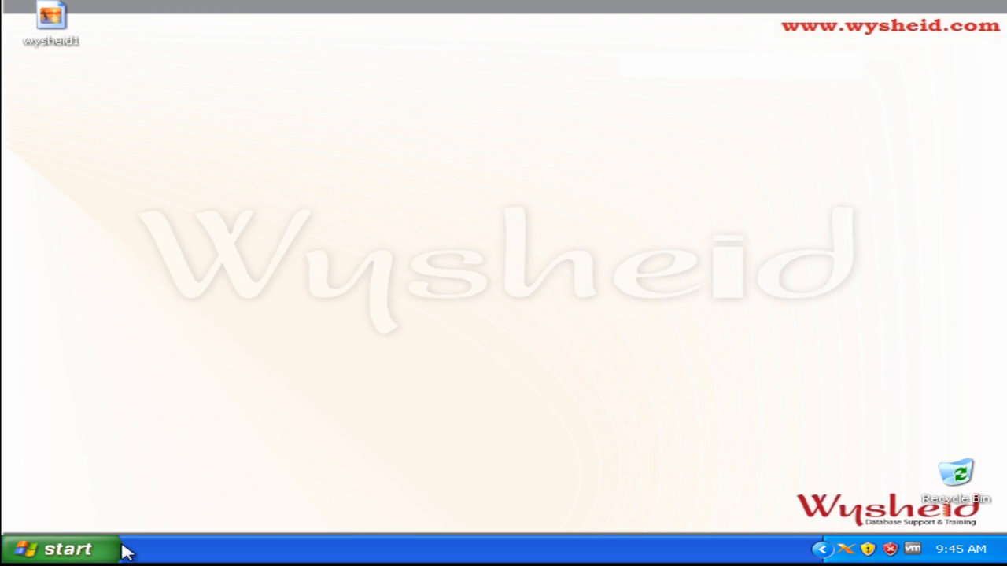
- Launch PuTTY from the Start menu and open an SSH session to 10.17.57.124
click(60, 547)
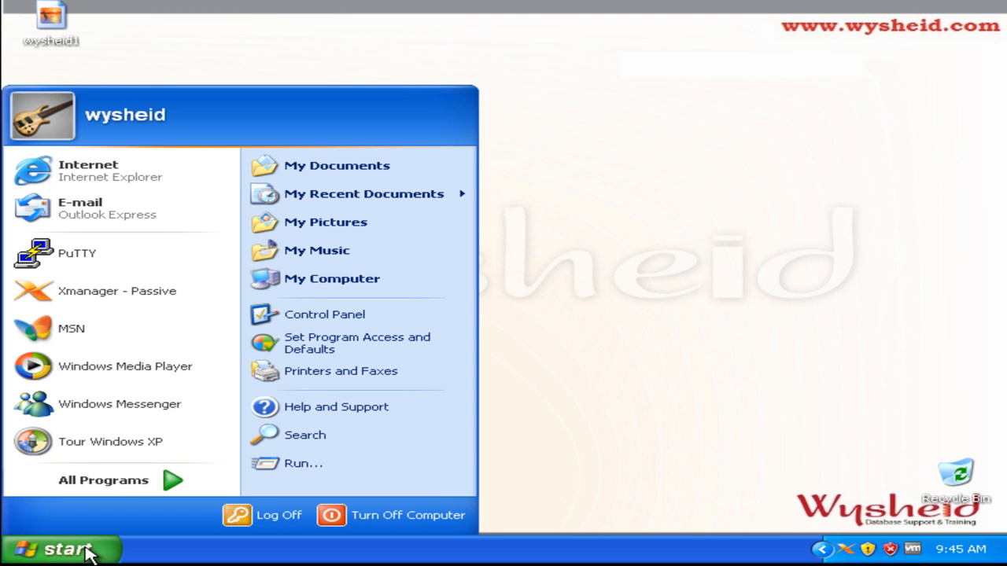
click(77, 253)
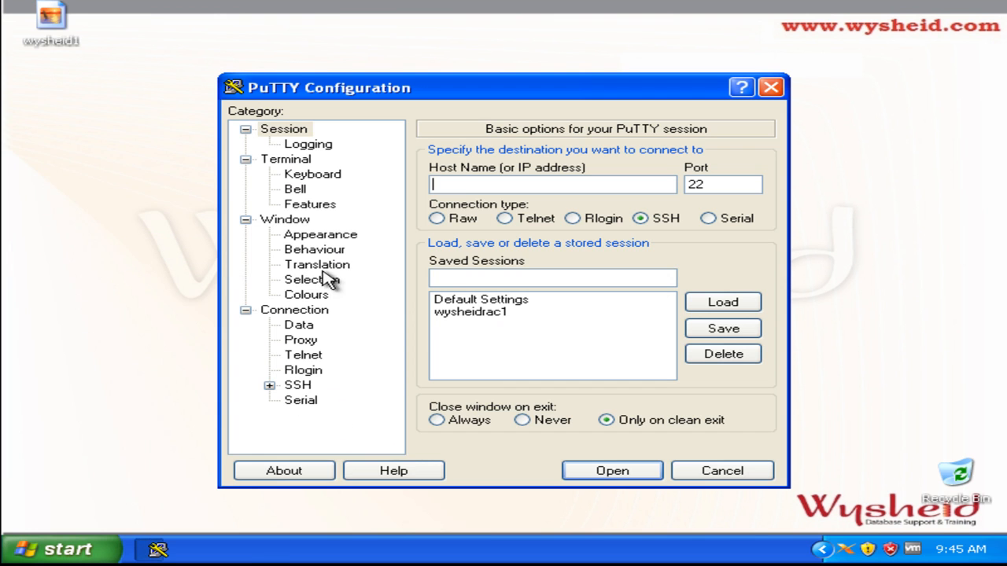
click(612, 471)
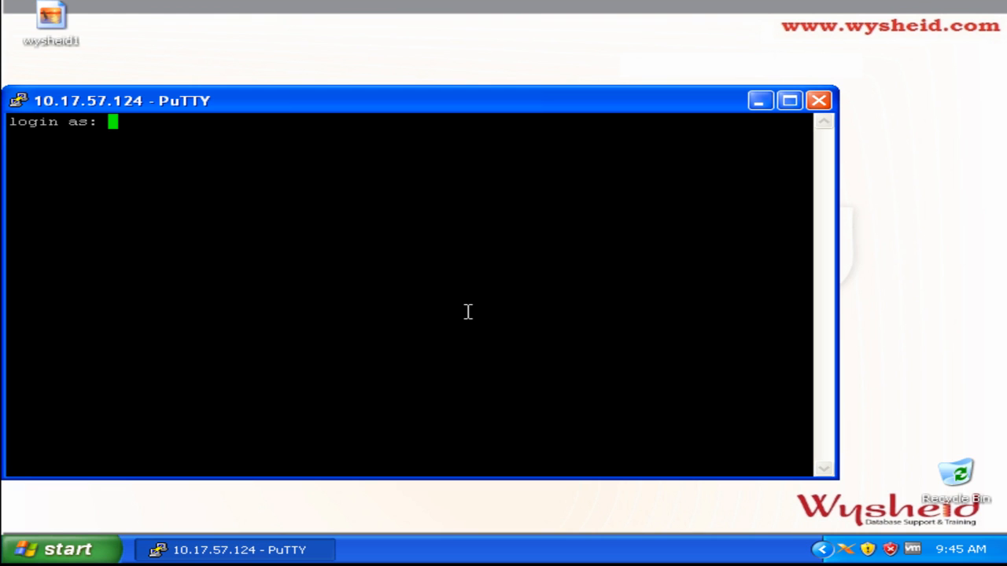
- Log in as oracle and run export DISPLAY=10.17.57.7:0.0 for graphical output
text(oracle)
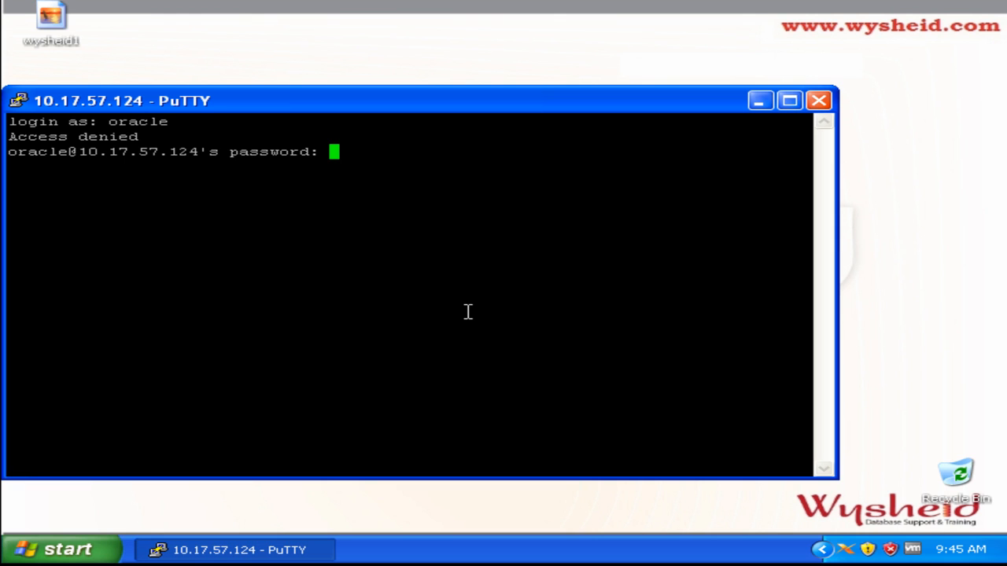
text(ex)
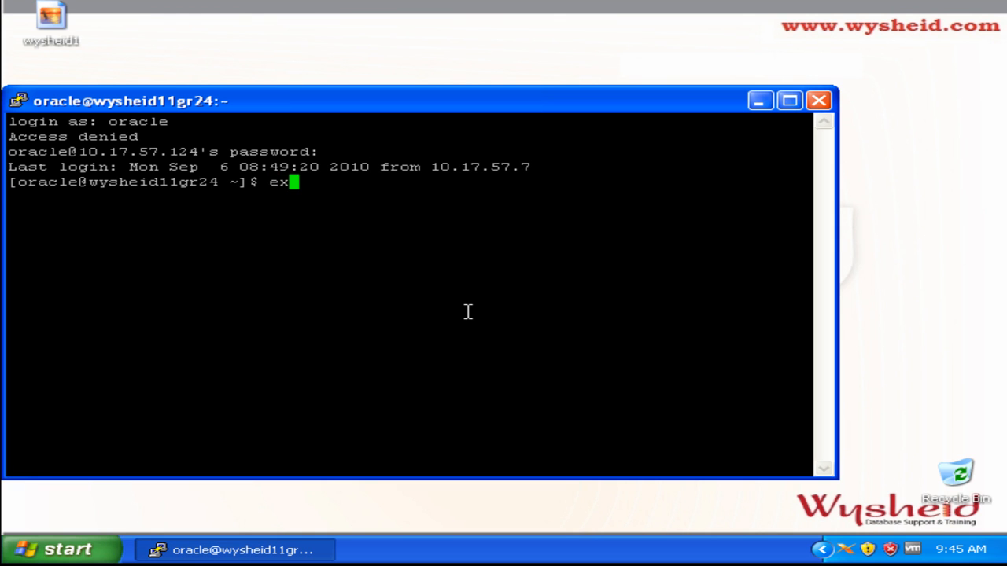
text(port)
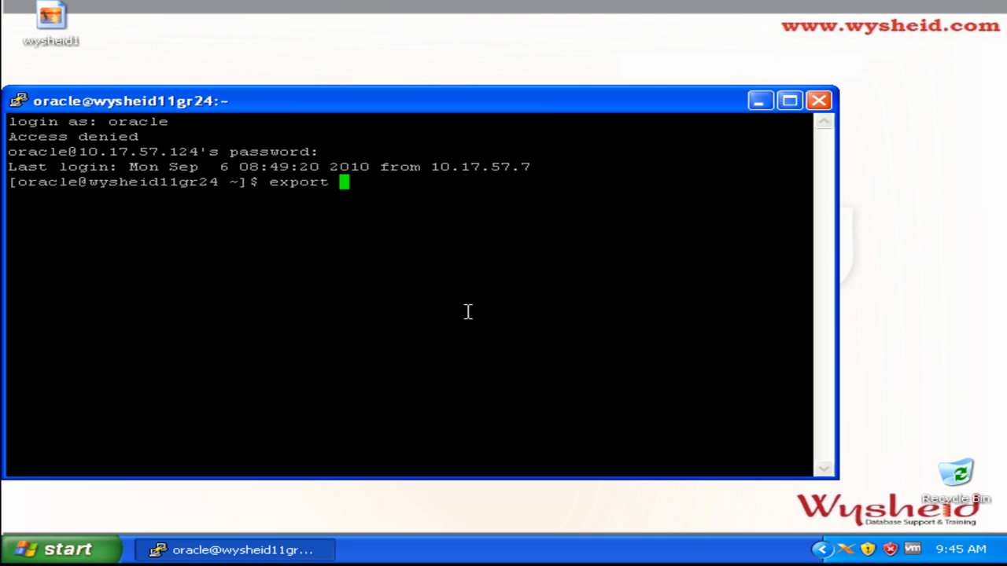
text(DISPLA)
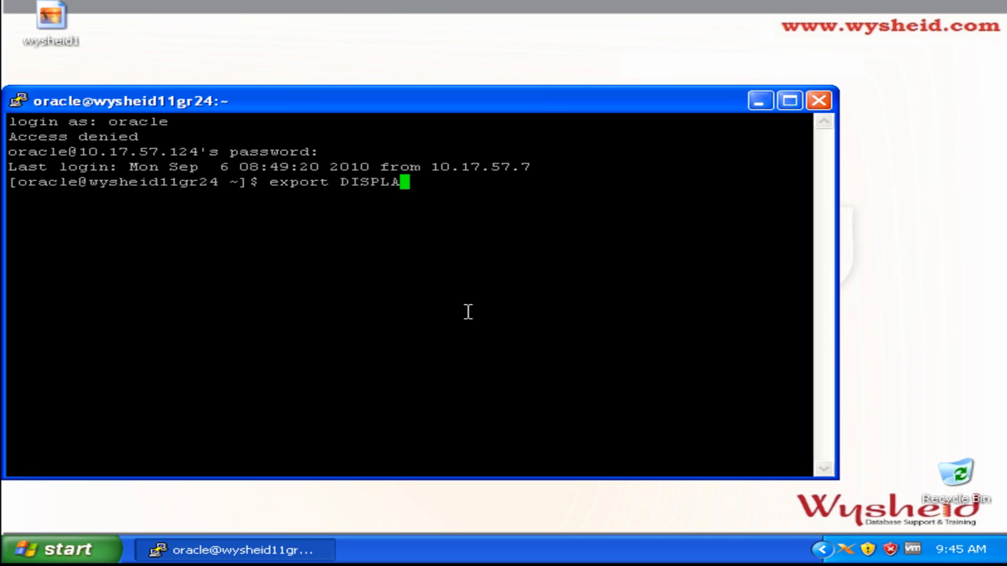
text(Y=10)
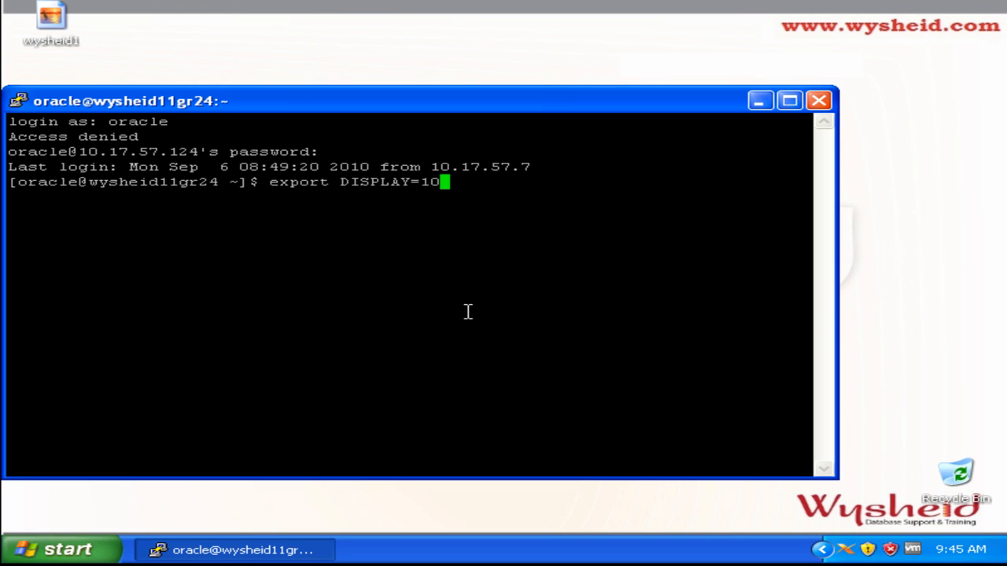
text(.17.57)
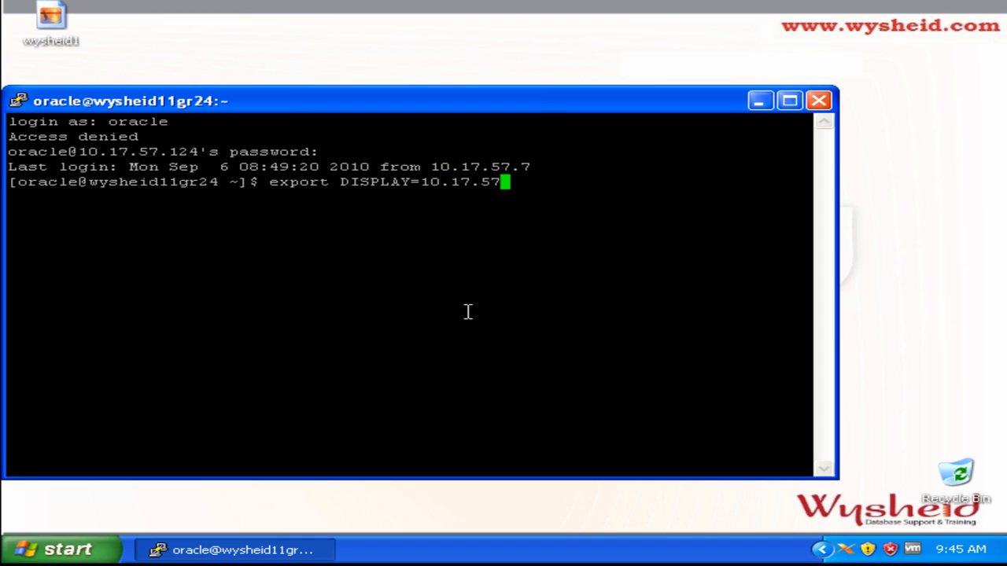
text(7)
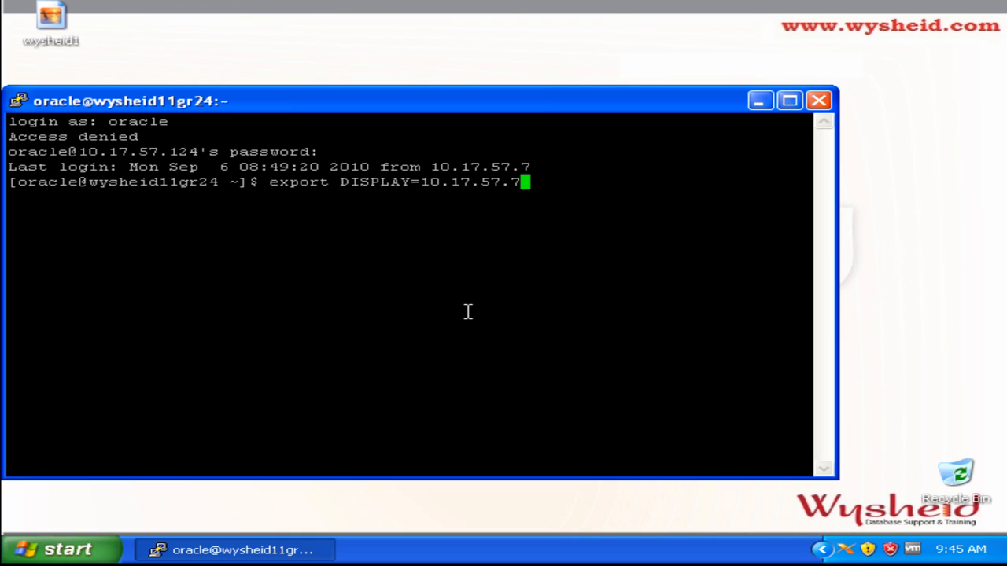
text(:0.0)
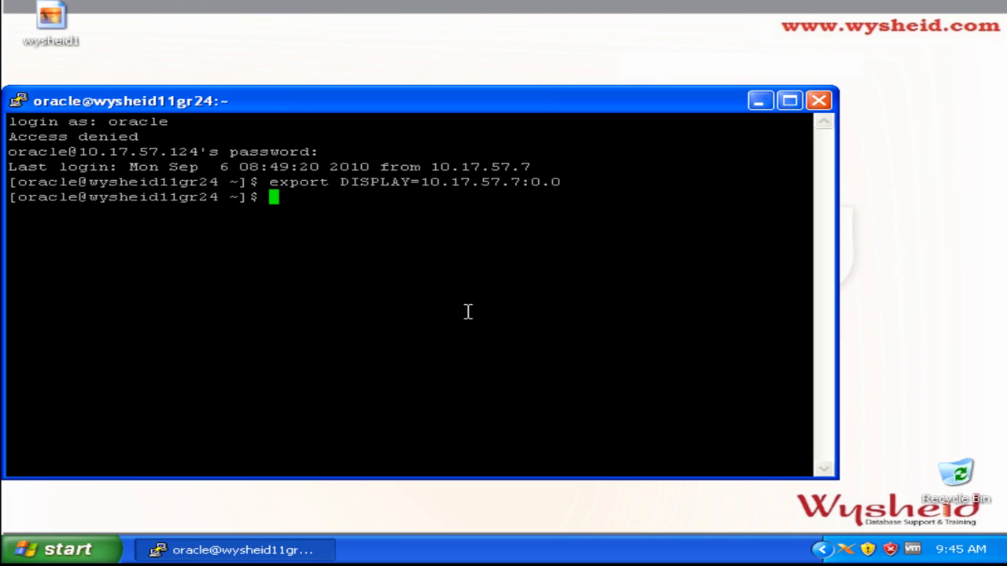
- Change into /wysheid/database, go up to /wysheid and list its contents with ls -altr
text(cd /w)
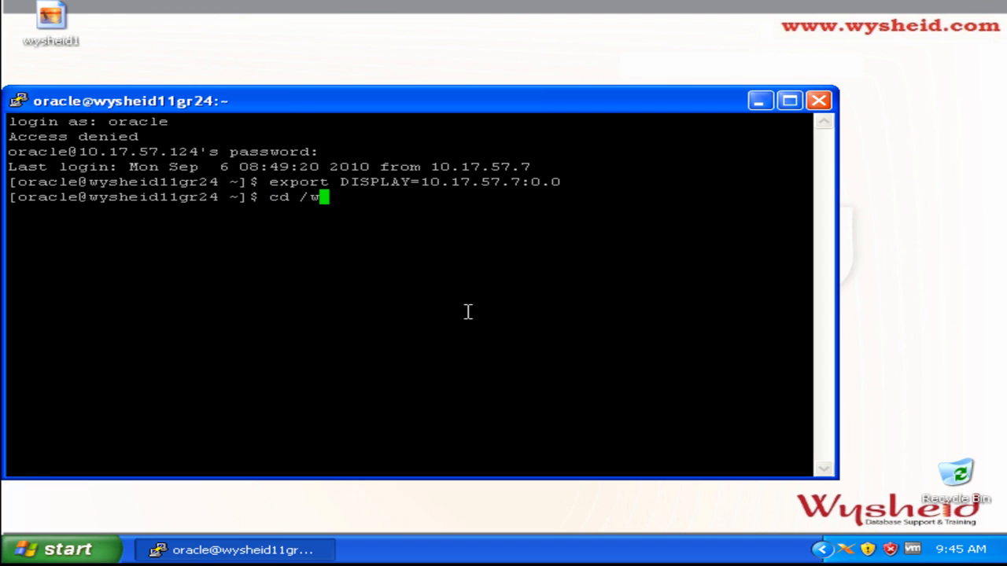
text(ysheid/data)
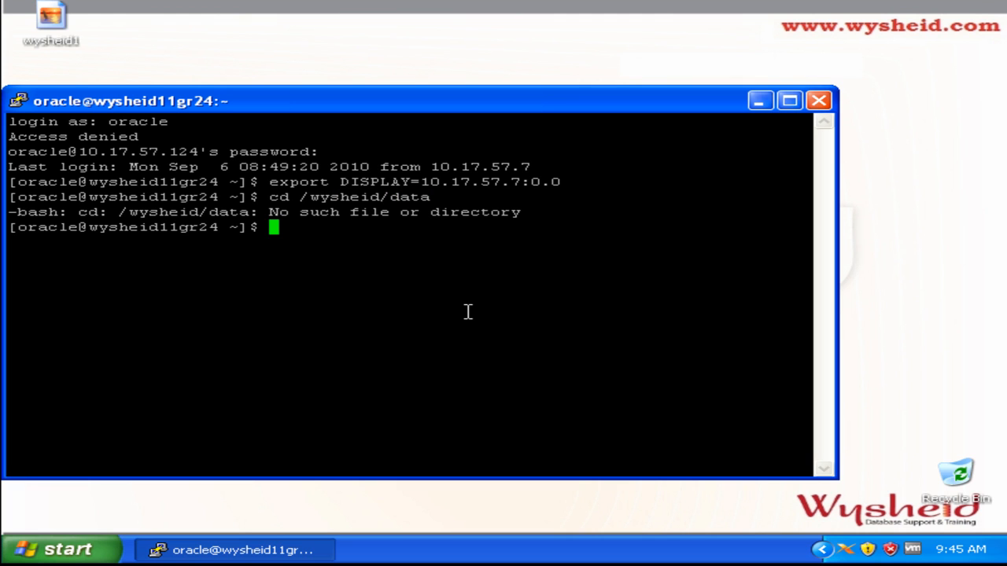
text(cd /wysheid/database)
text(cd ..)
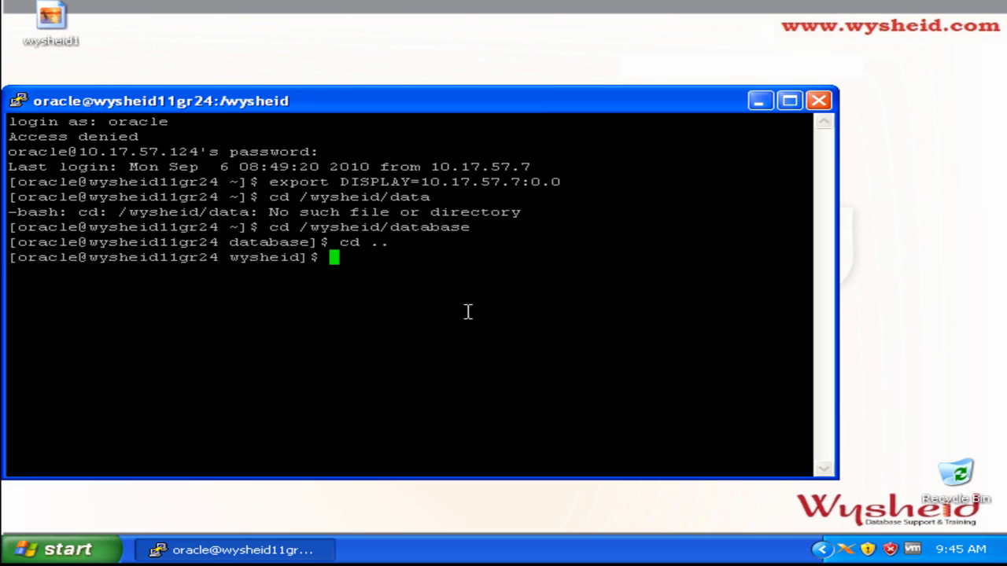
text(ls -altr)
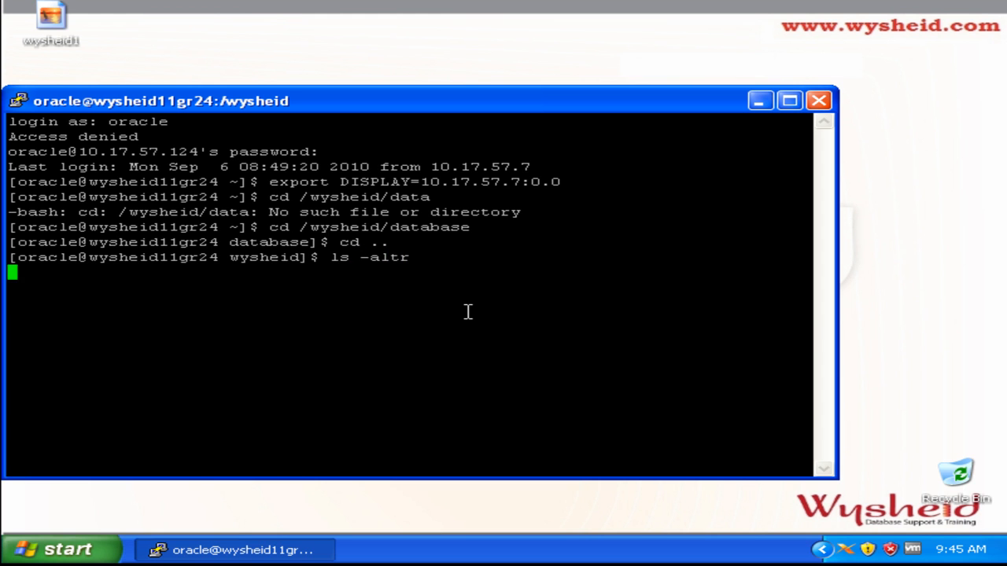
key(Return)
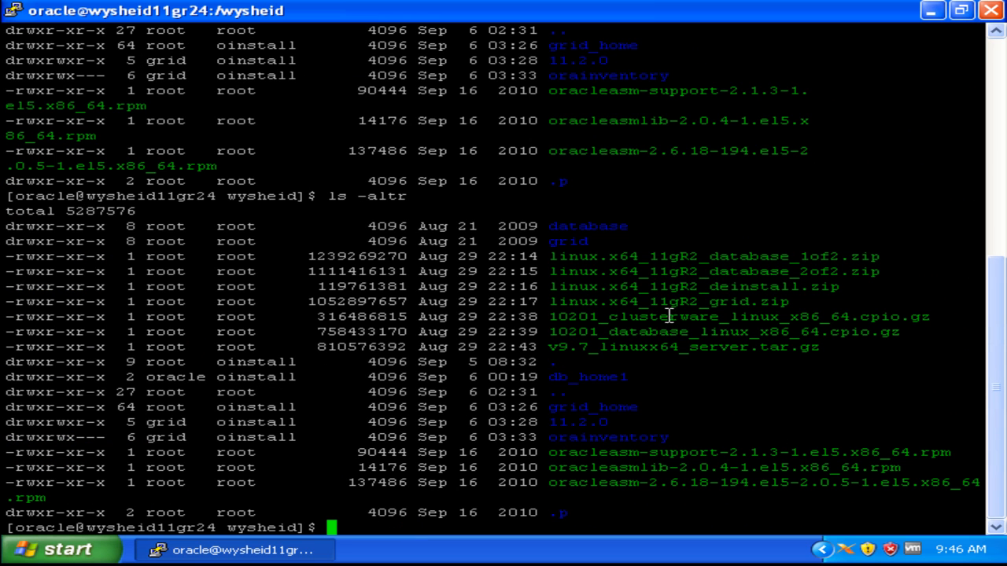
mouse_move(705, 256)
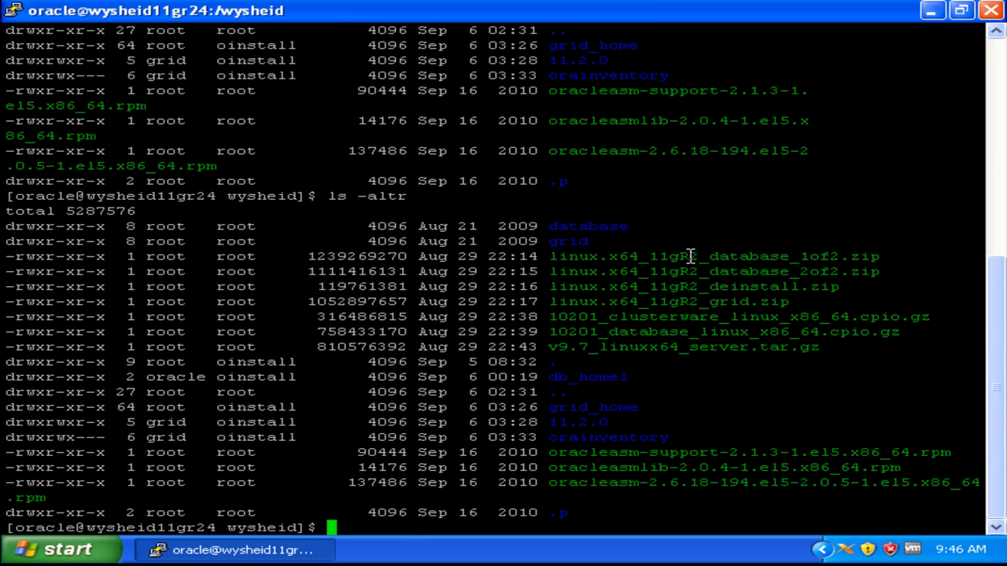
- Maximize the PuTTY window, confirm the location with pwd and return to the database folder
double_click(611, 255)
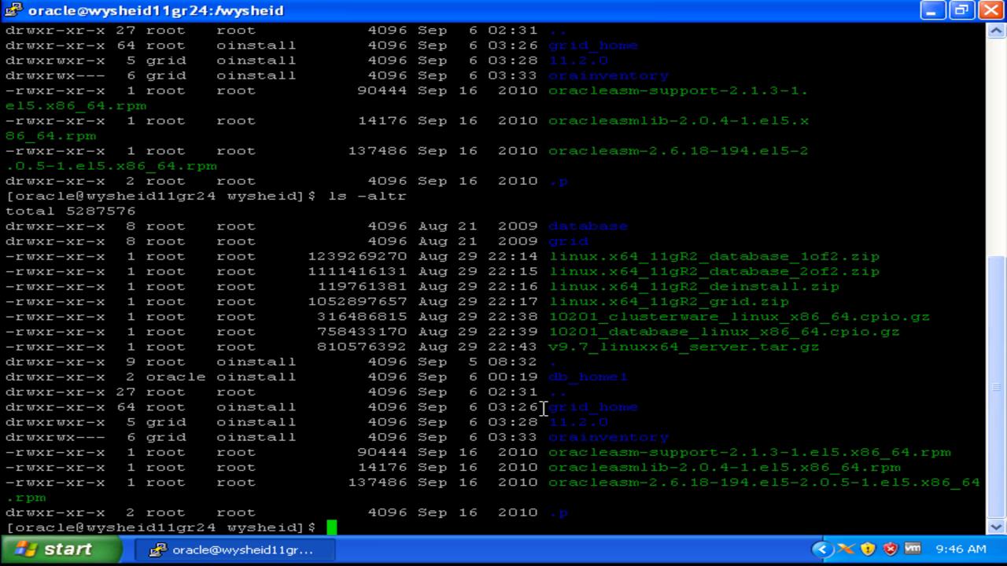
double_click(588, 377)
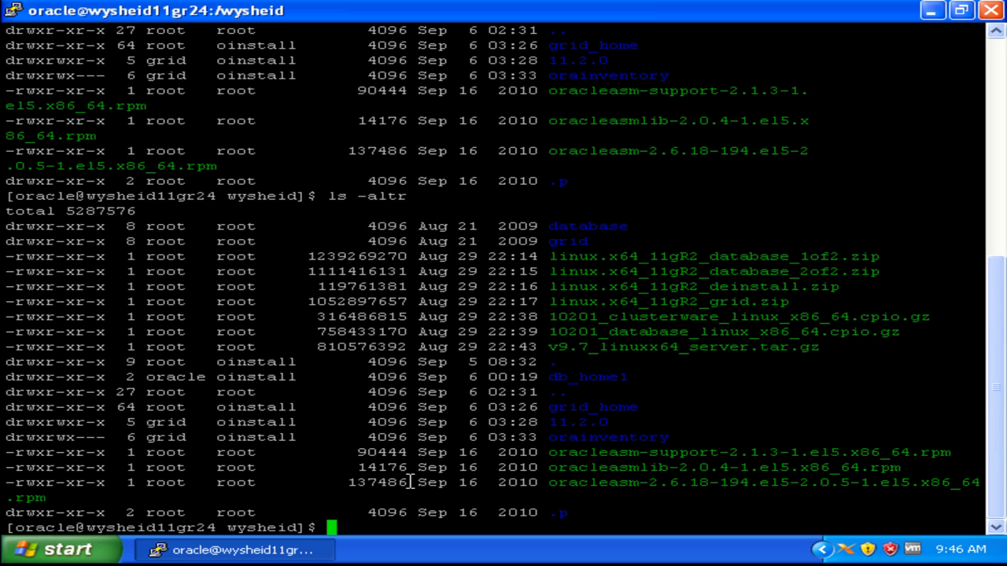
text(pw)
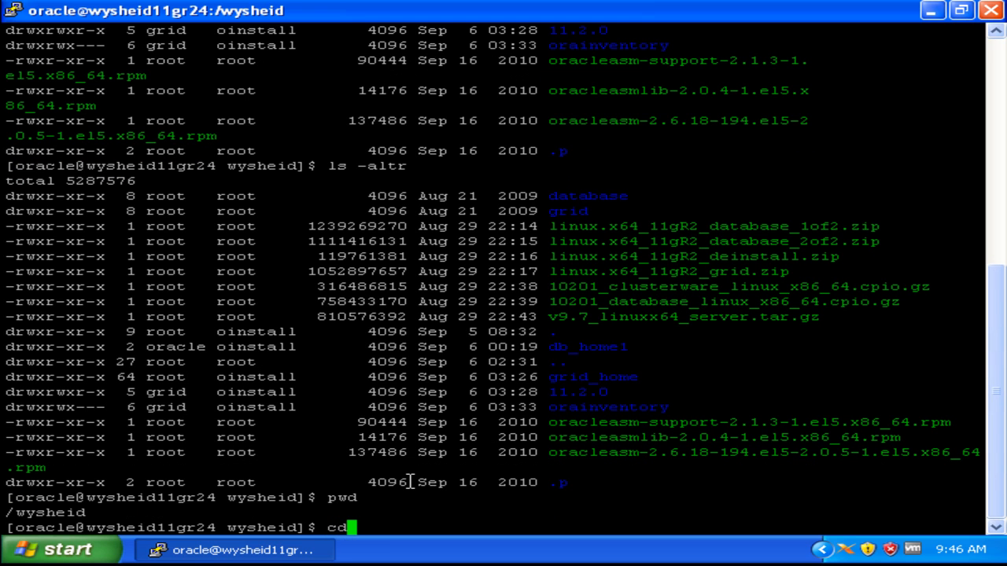
text(d)
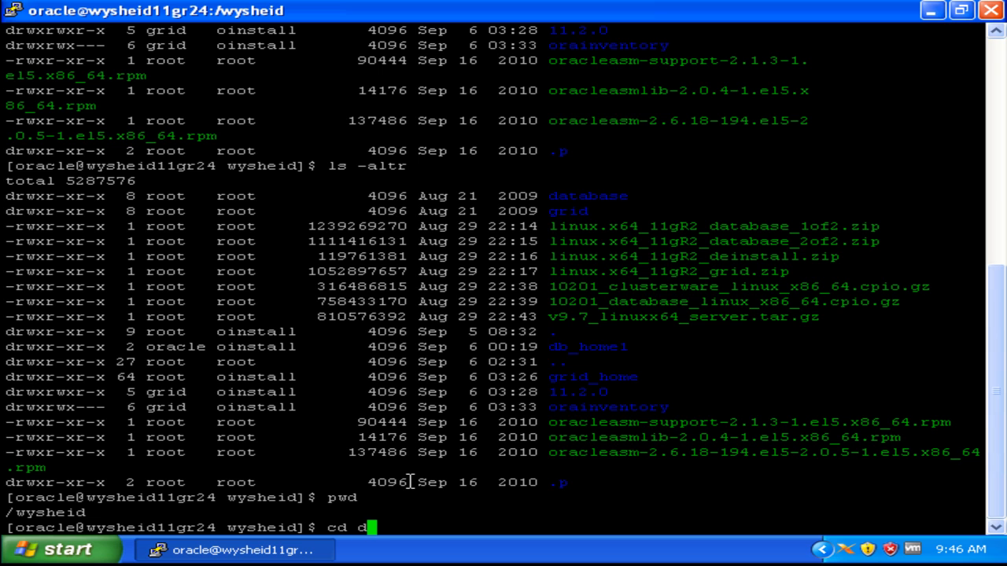
text(ata)
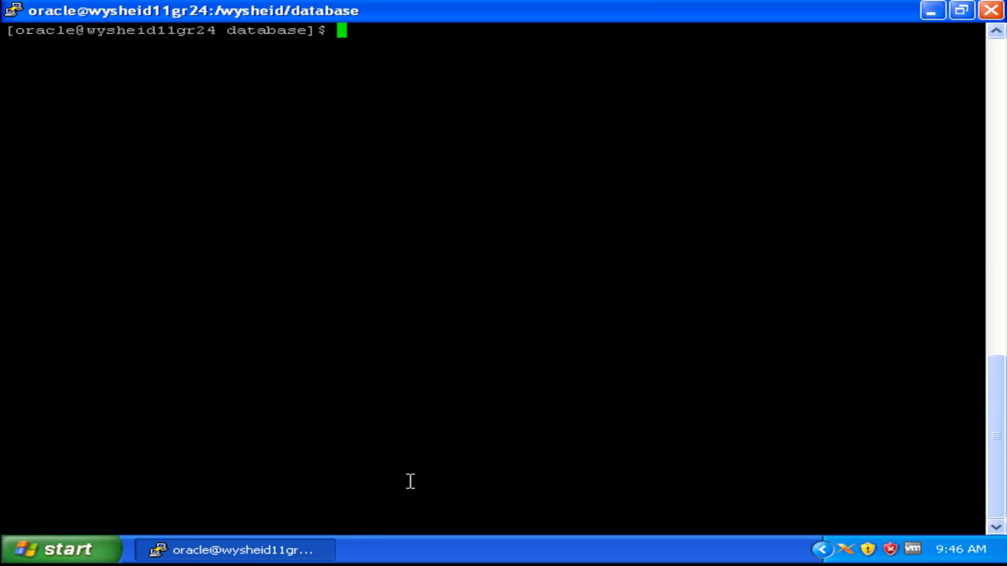
- Run ./runInstaller from /wysheid/database to start the Oracle 11gR2 installer
text(./run)
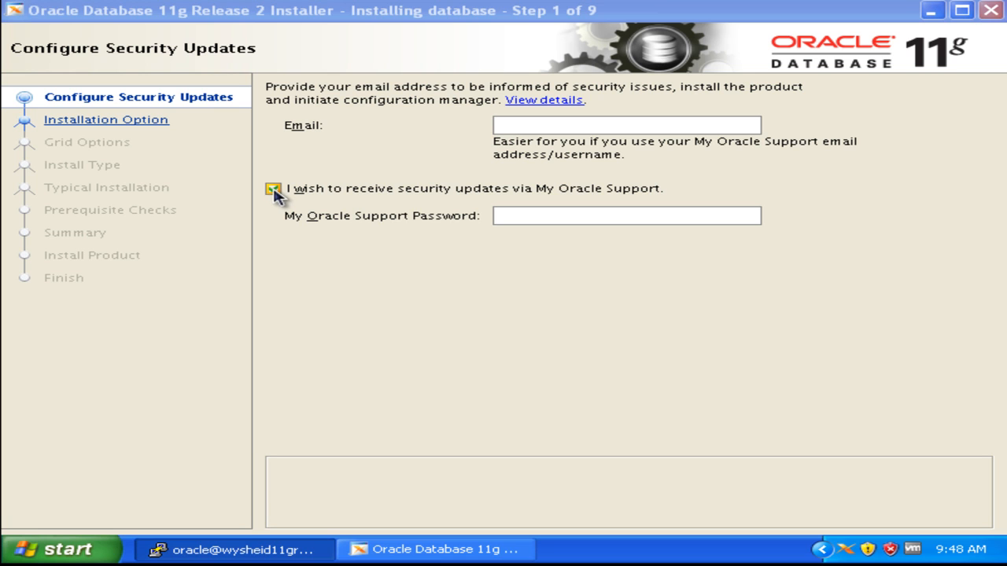
- Decline My Oracle Support security updates, confirm the warning, and continue to Installation Option
click(274, 189)
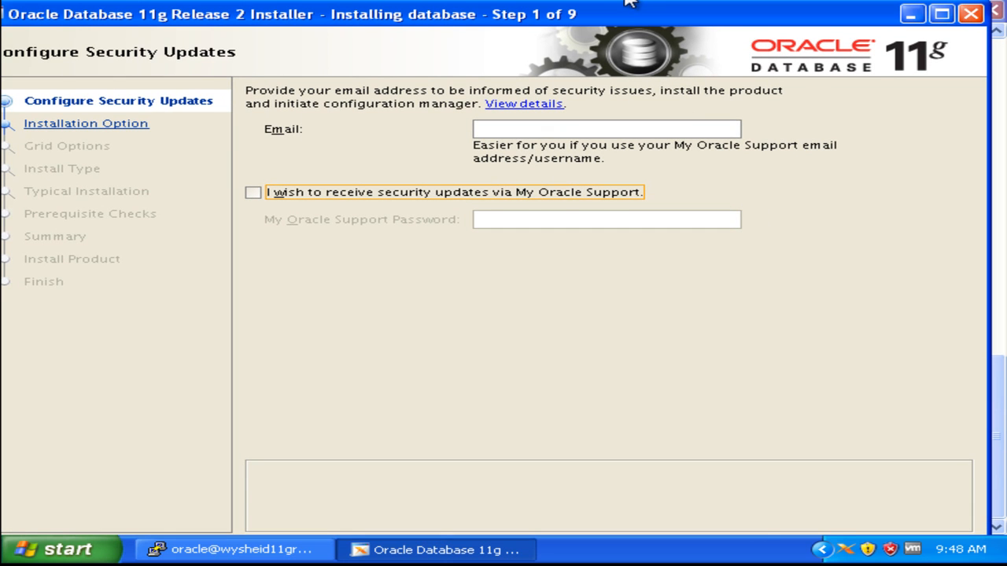
mouse_move(746, 290)
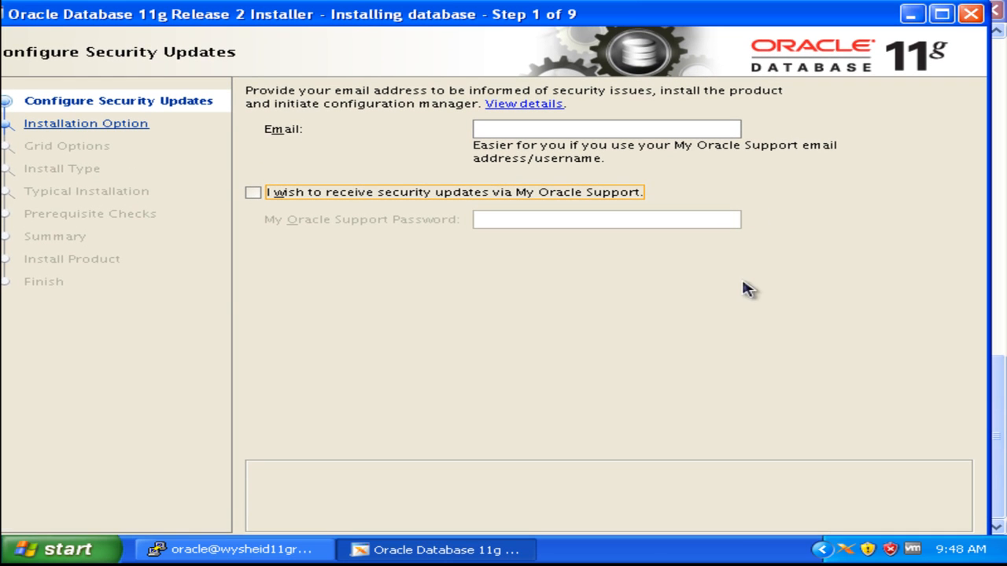
mouse_move(620, 10)
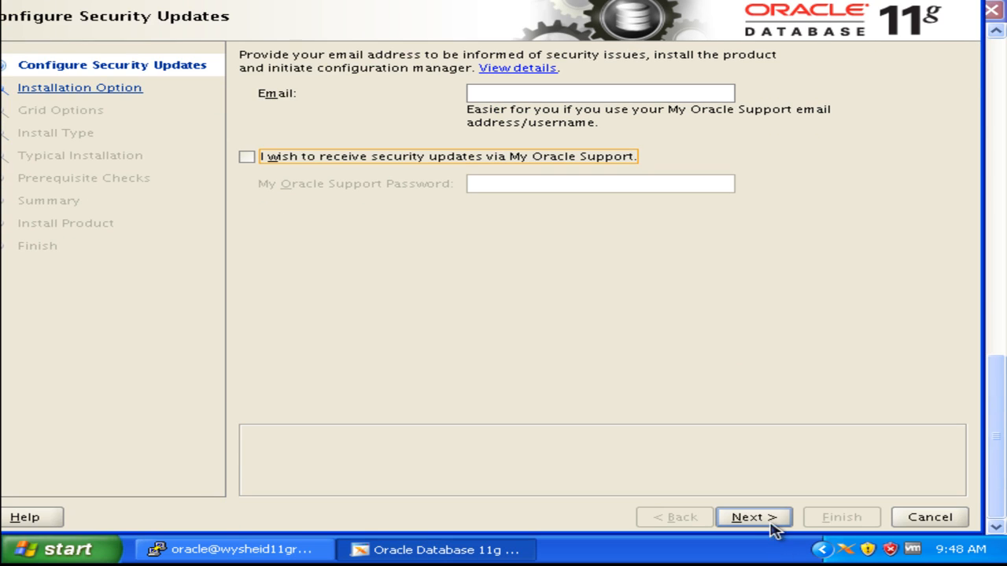
click(752, 516)
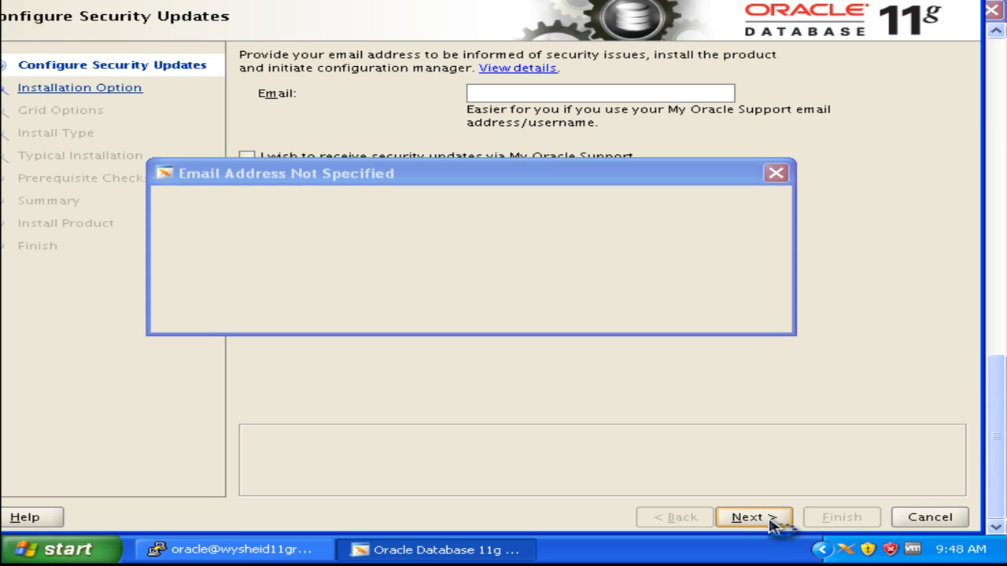
click(749, 516)
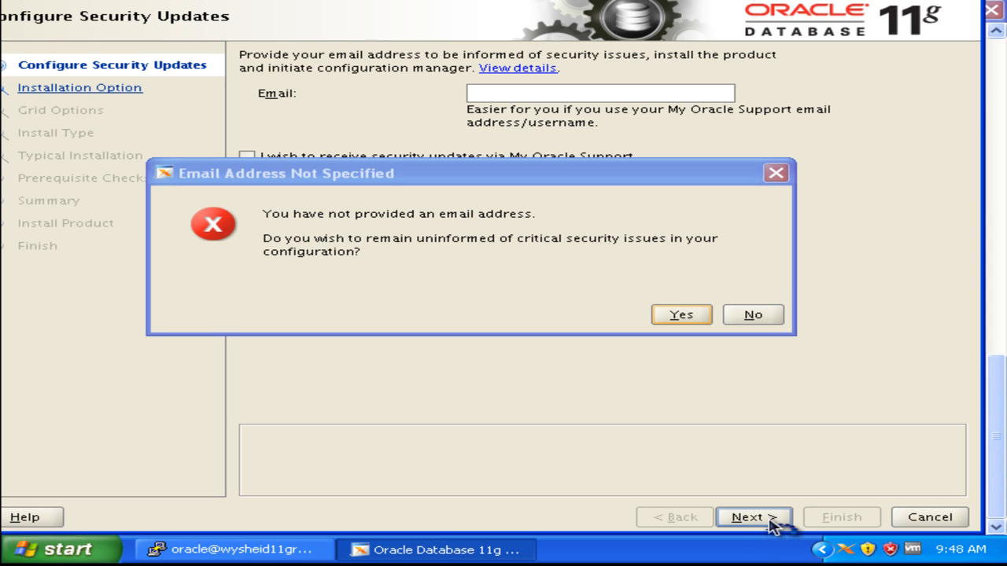
mouse_move(749, 365)
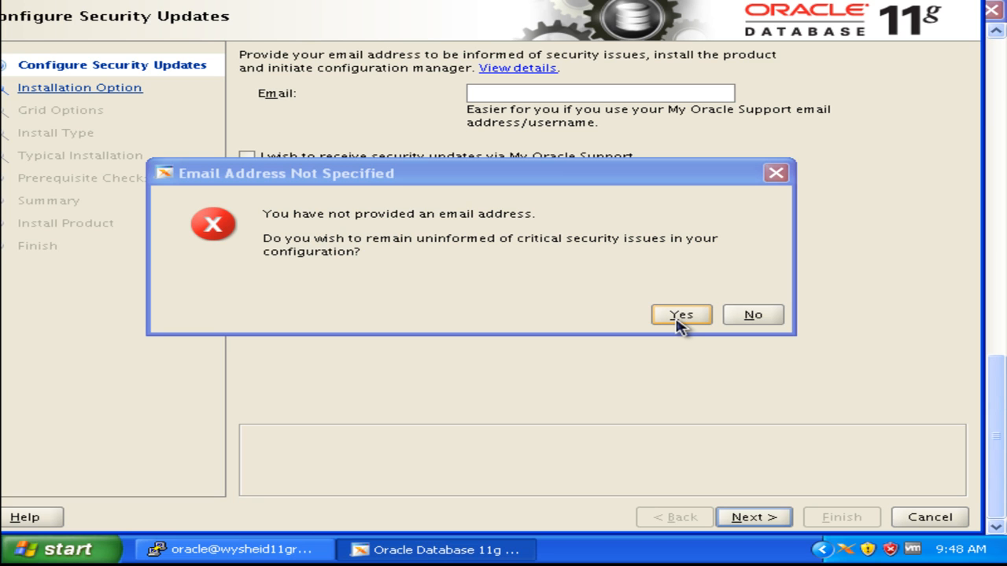
click(681, 315)
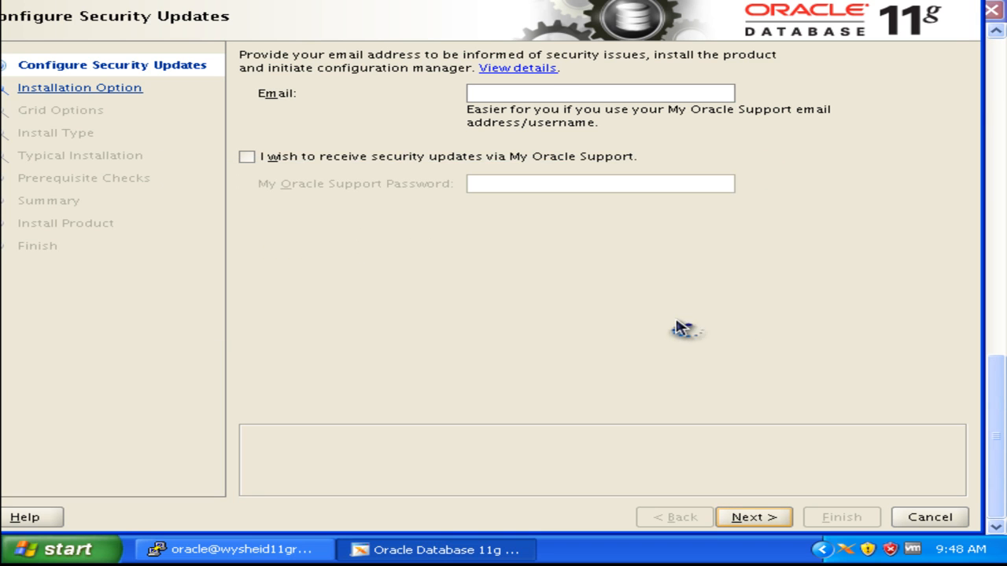
click(752, 516)
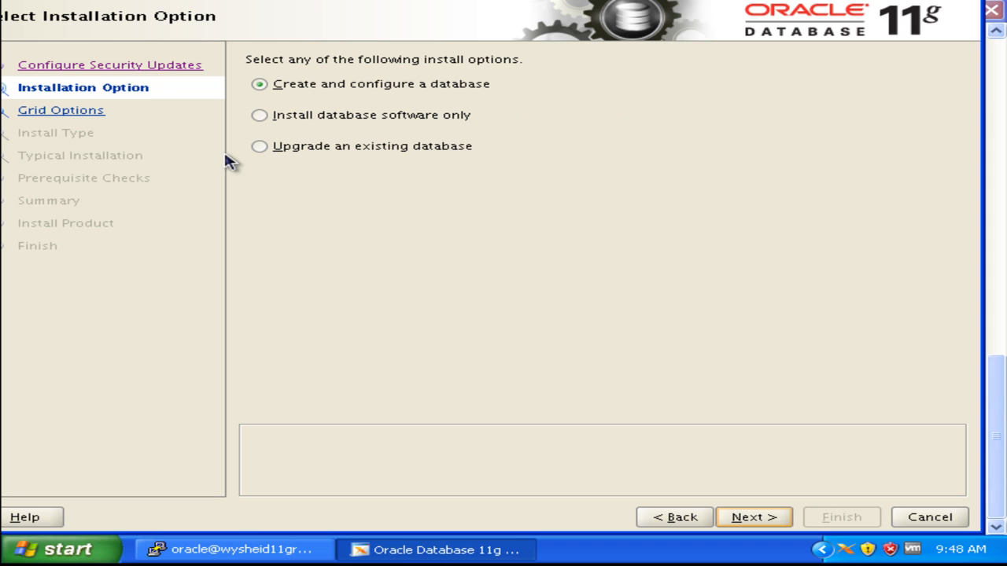
mouse_move(240, 154)
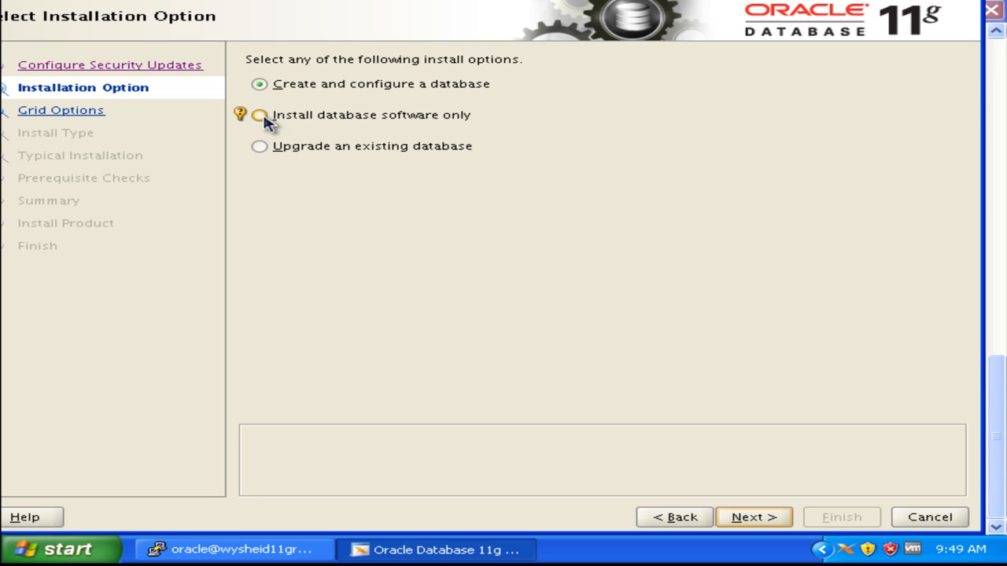
- Choose 'Install database software only' and advance to Node Selection
click(259, 114)
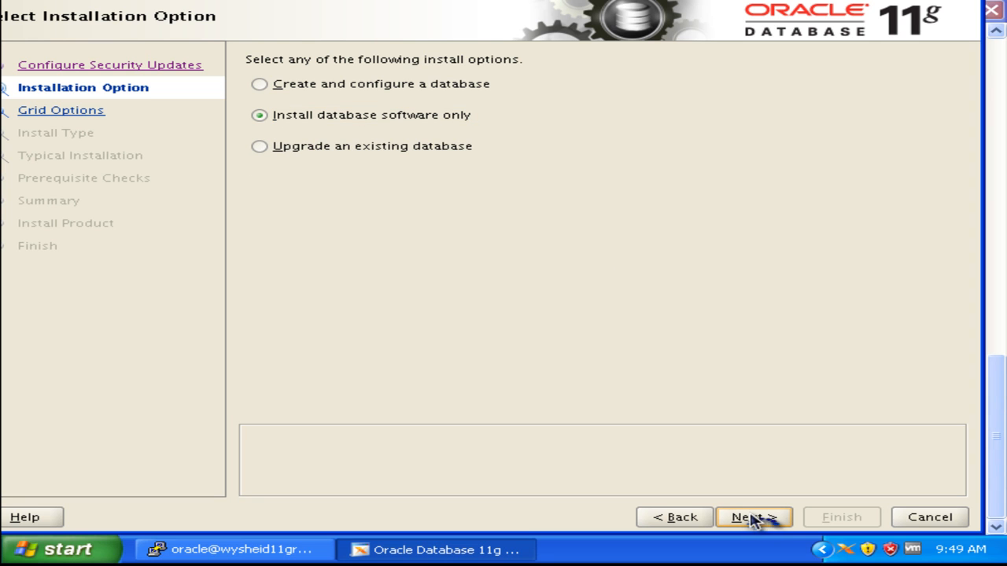
click(754, 518)
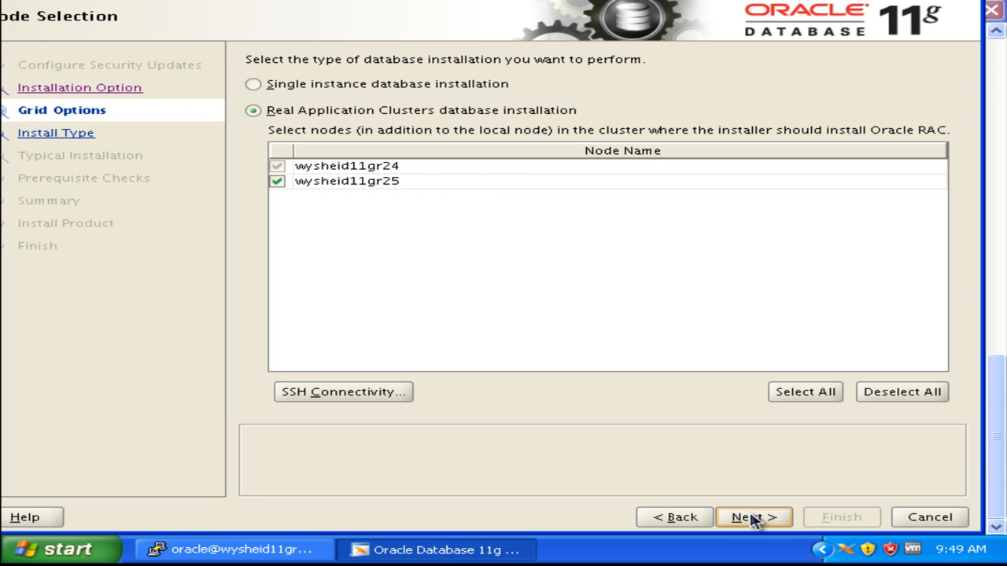
mouse_move(514, 231)
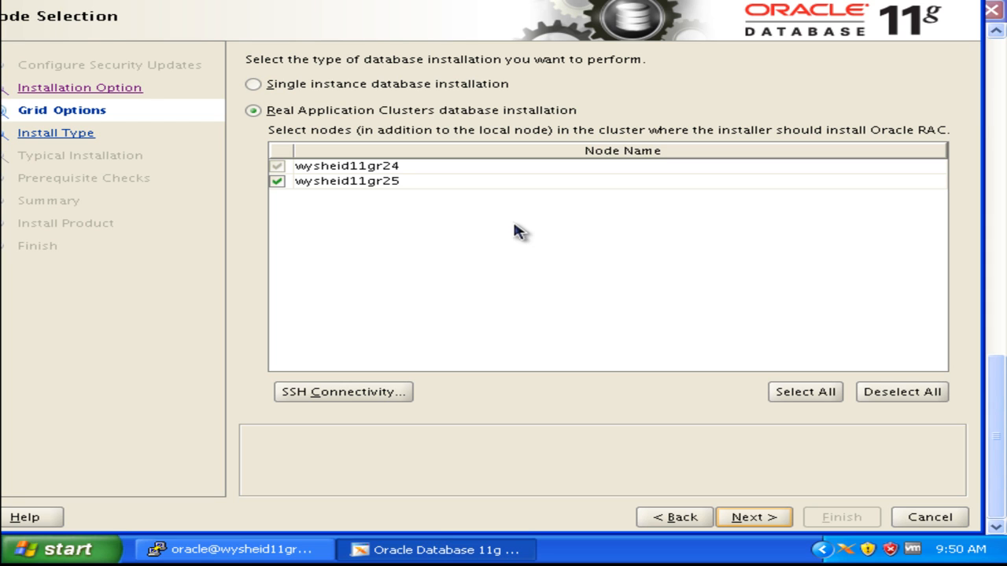
mouse_move(386, 367)
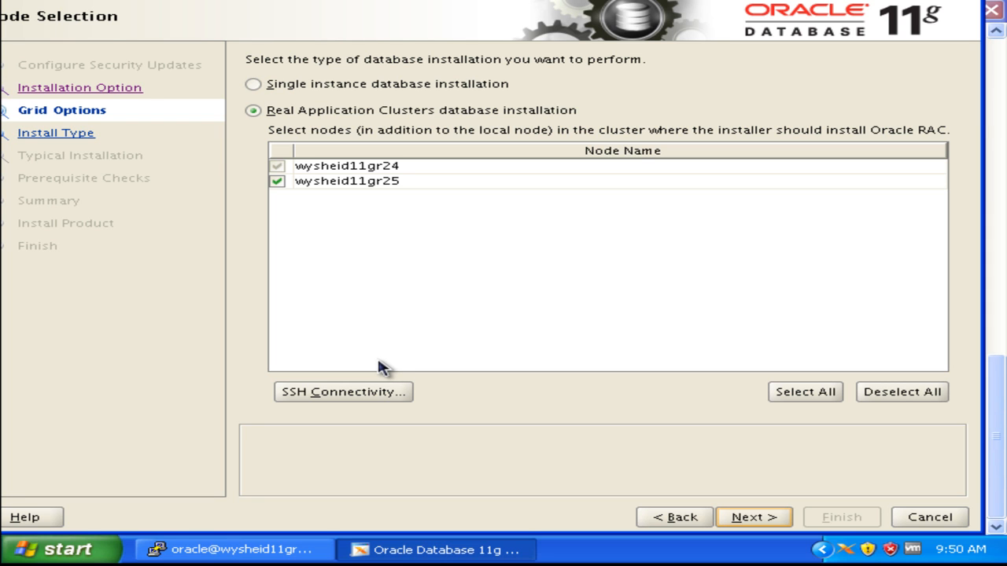
mouse_move(362, 400)
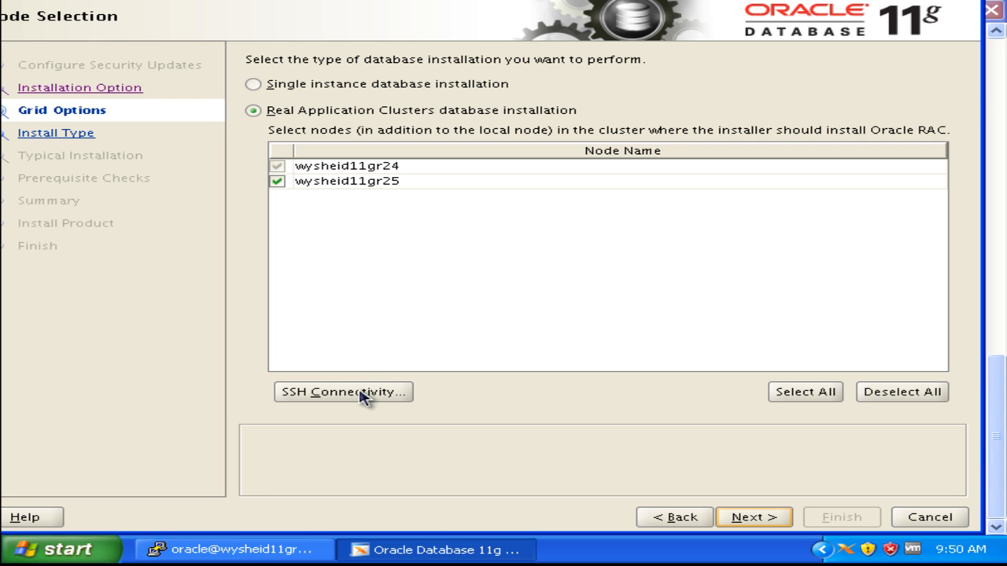
- Bring up SSH Connectivity for both checked cluster nodes with oracle as OS username
click(340, 394)
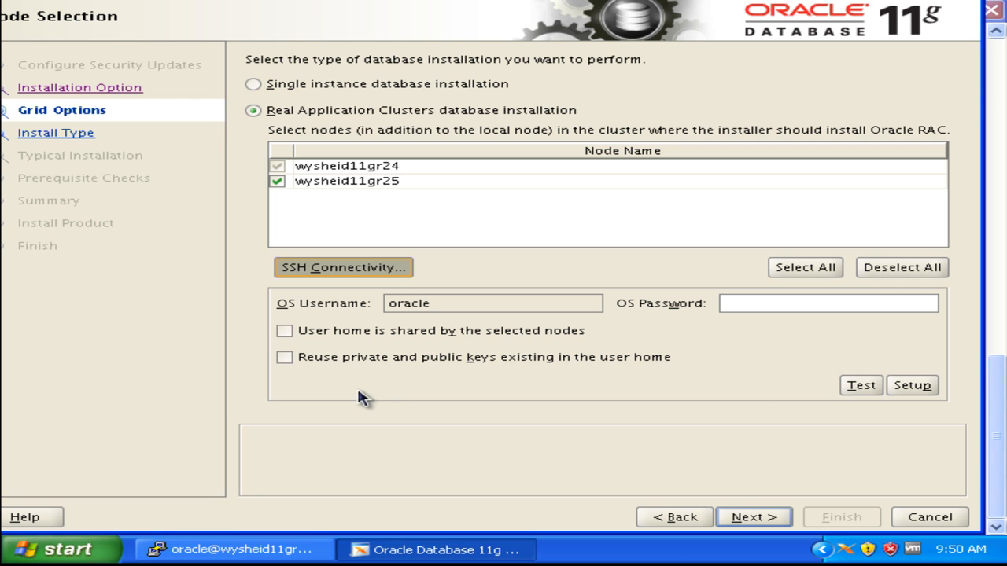
- Enter the oracle OS password, set up and test passwordless SSH between the nodes, then continue
click(828, 306)
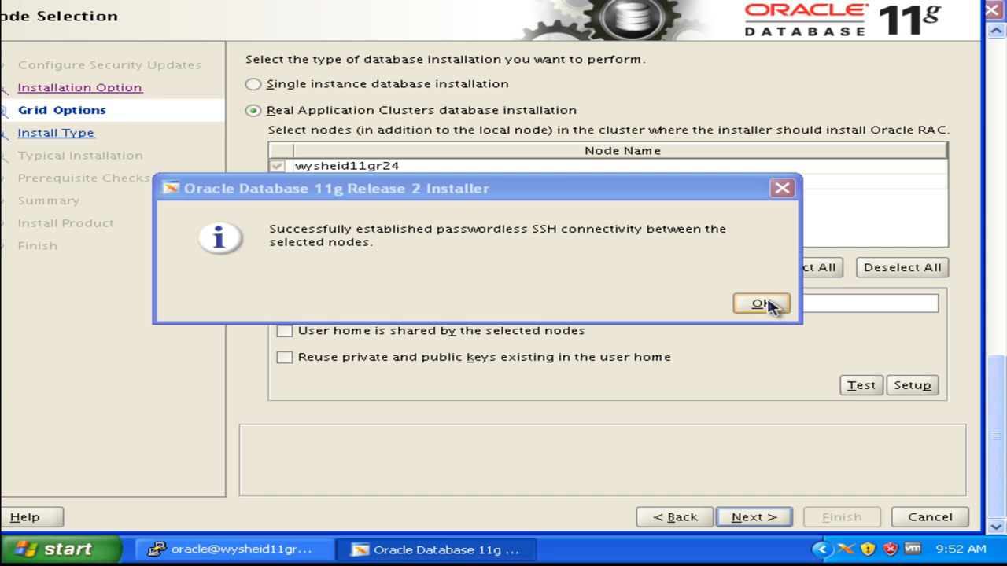
click(766, 302)
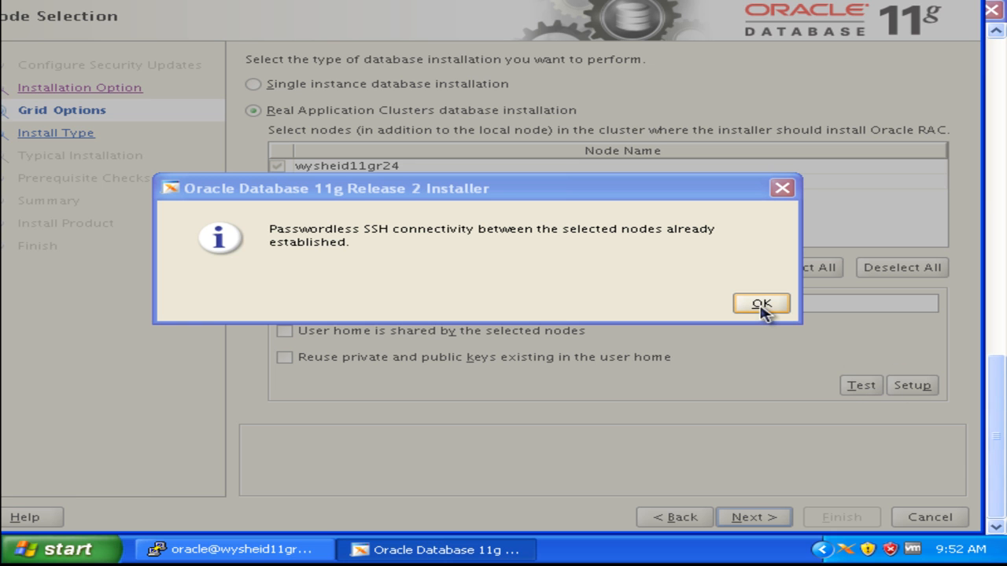
click(762, 302)
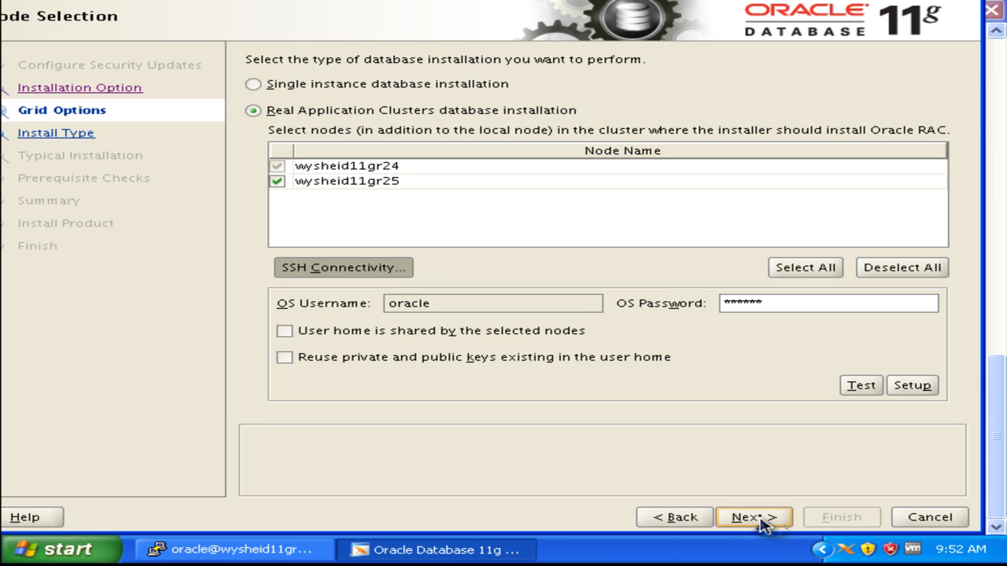
click(860, 385)
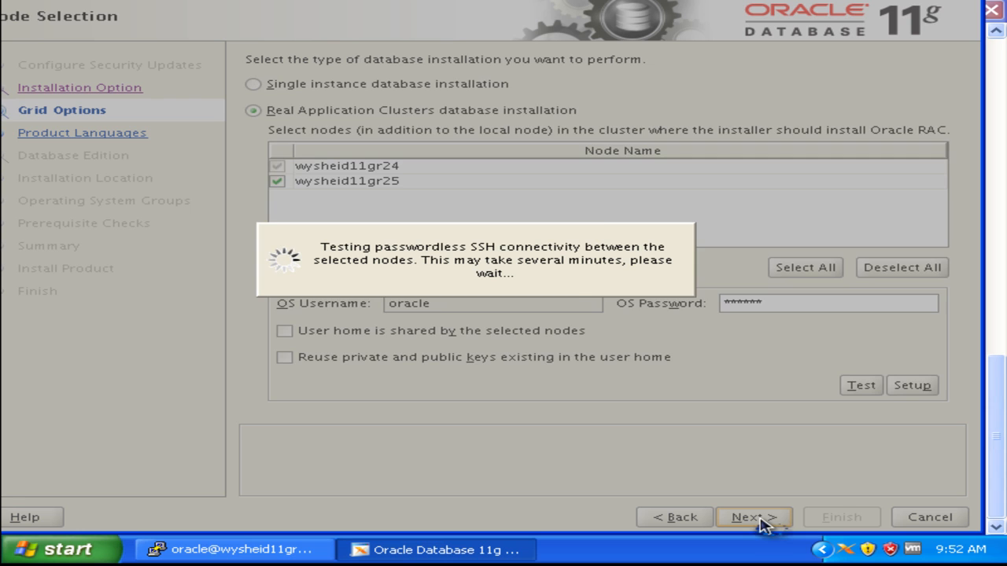
- Keep English as the only product language and advance to the database edition step
click(755, 516)
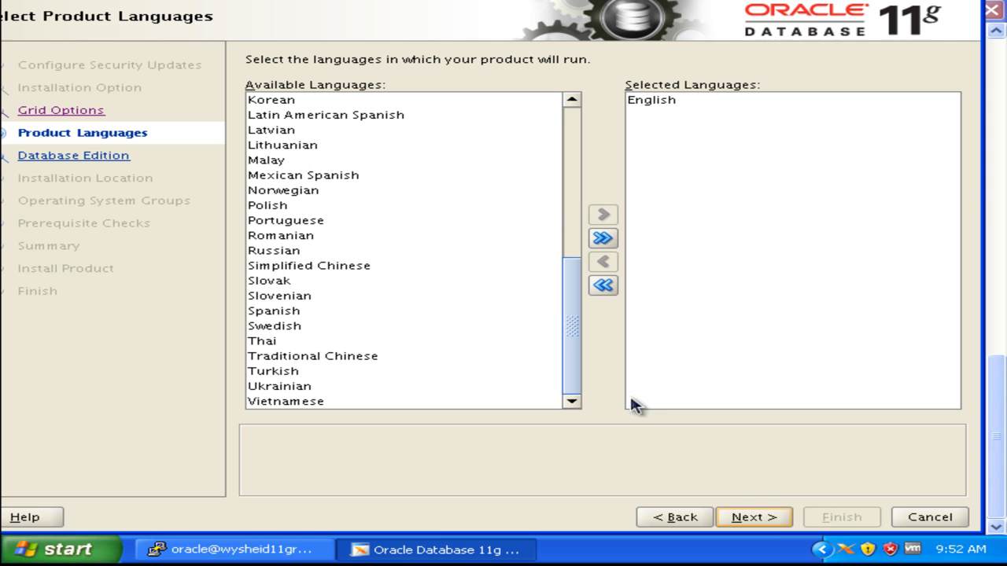
mouse_move(769, 519)
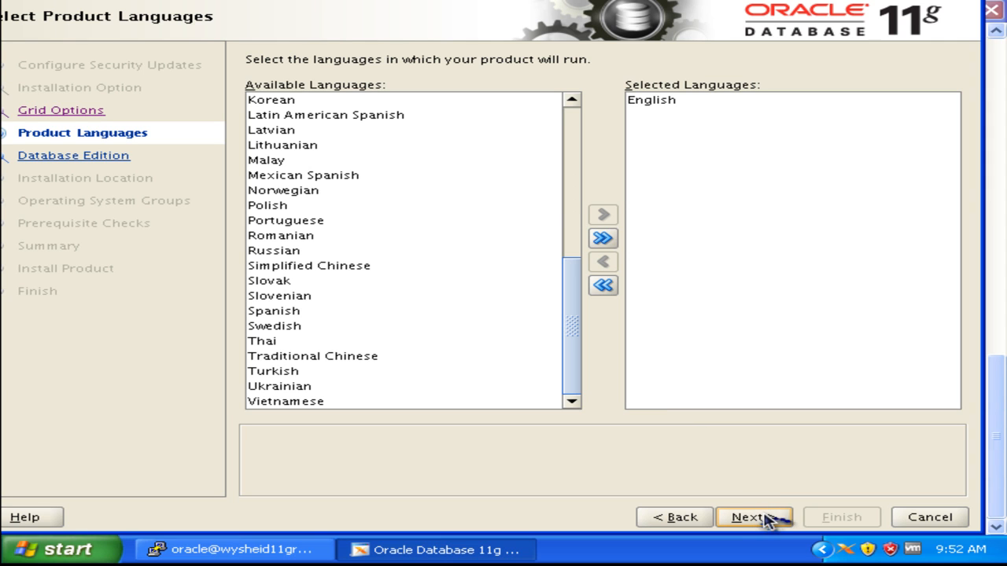
click(758, 516)
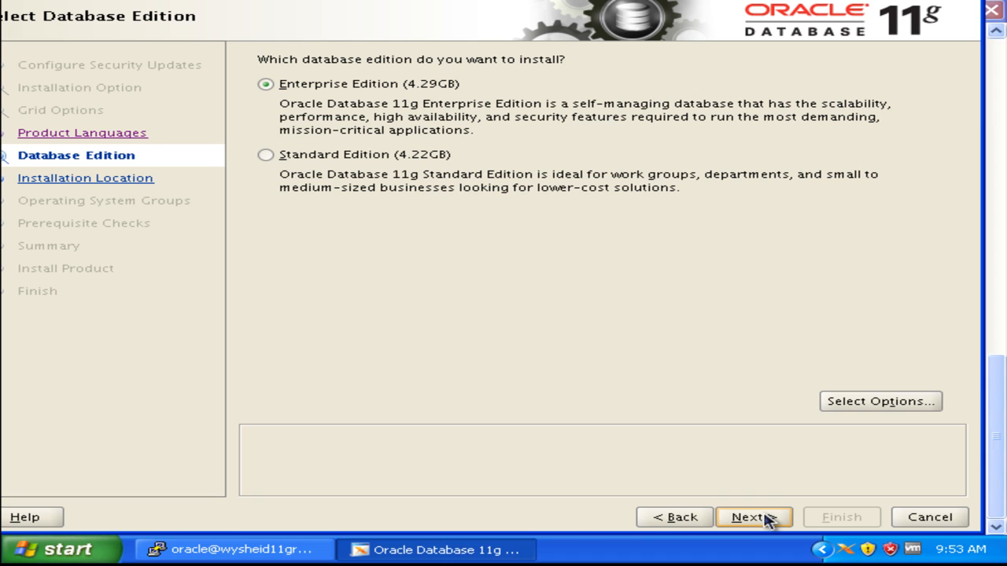
- Keep Enterprise Edition and set Oracle base to /wysheid/11.2.0, correcting a typo
click(756, 516)
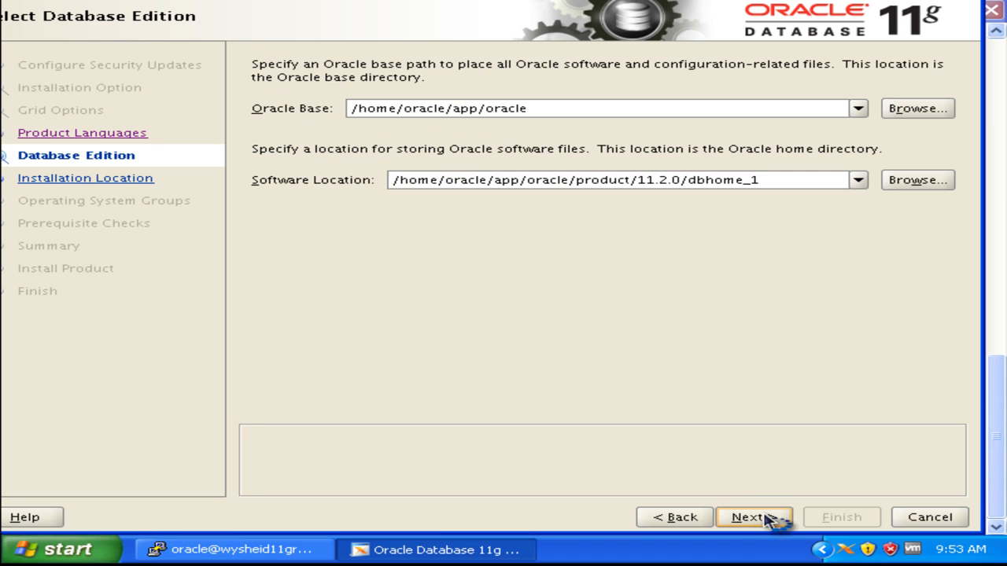
click(755, 516)
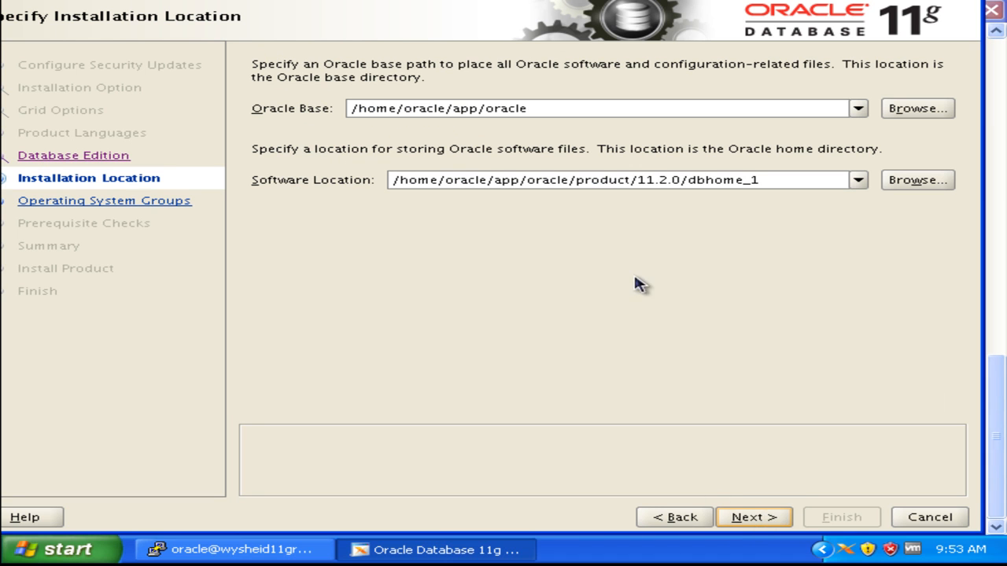
click(555, 108)
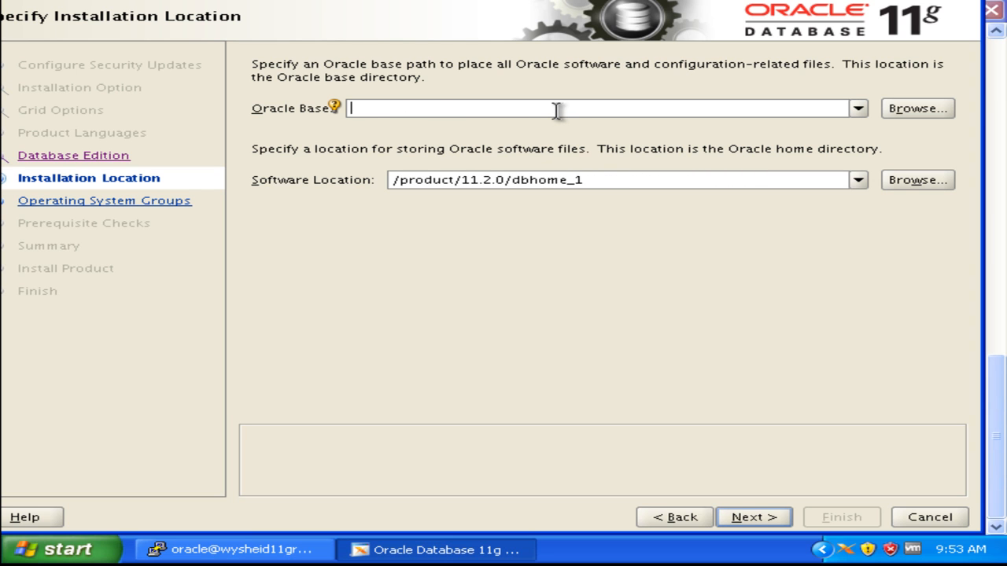
text(/wy)
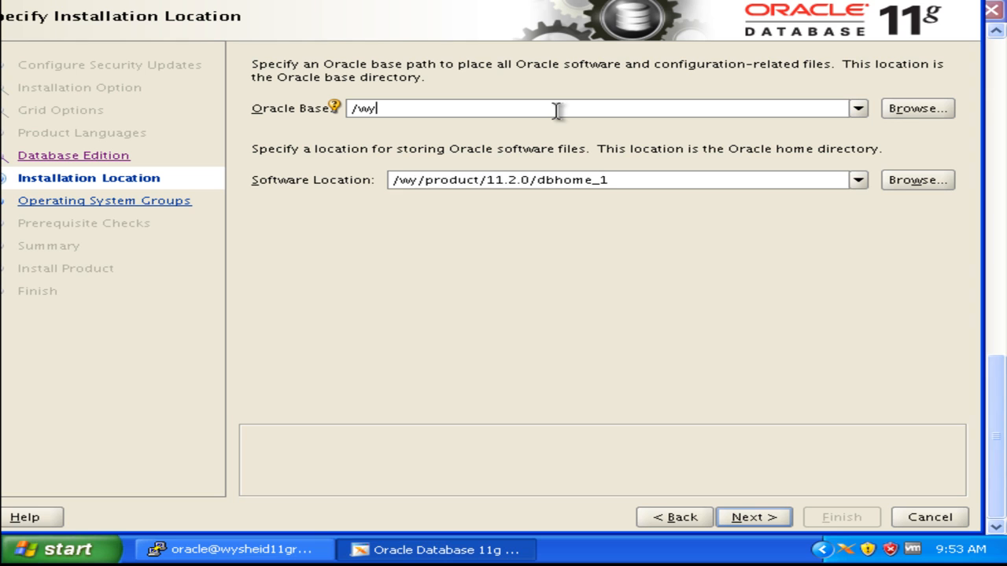
text(d)
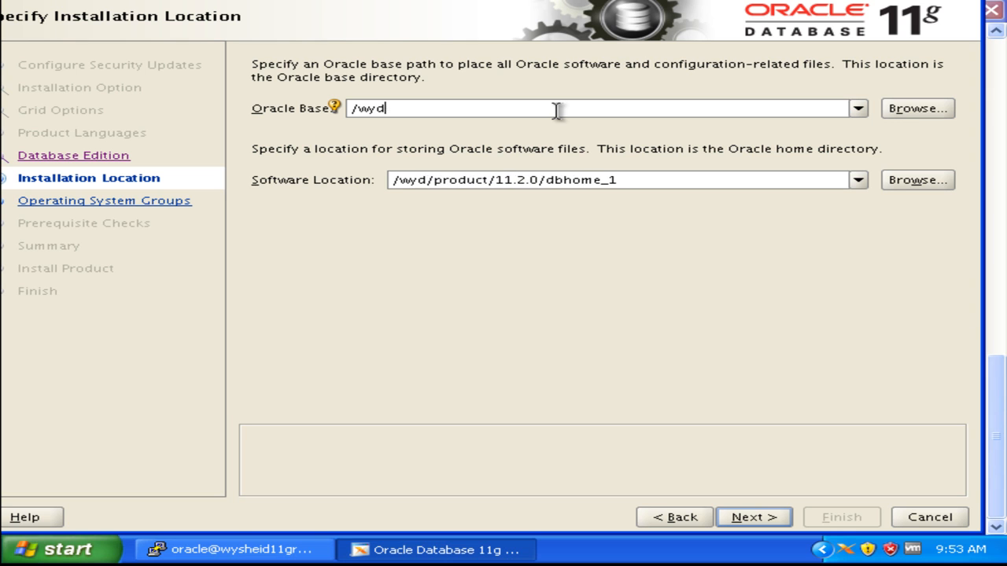
text(hrif)
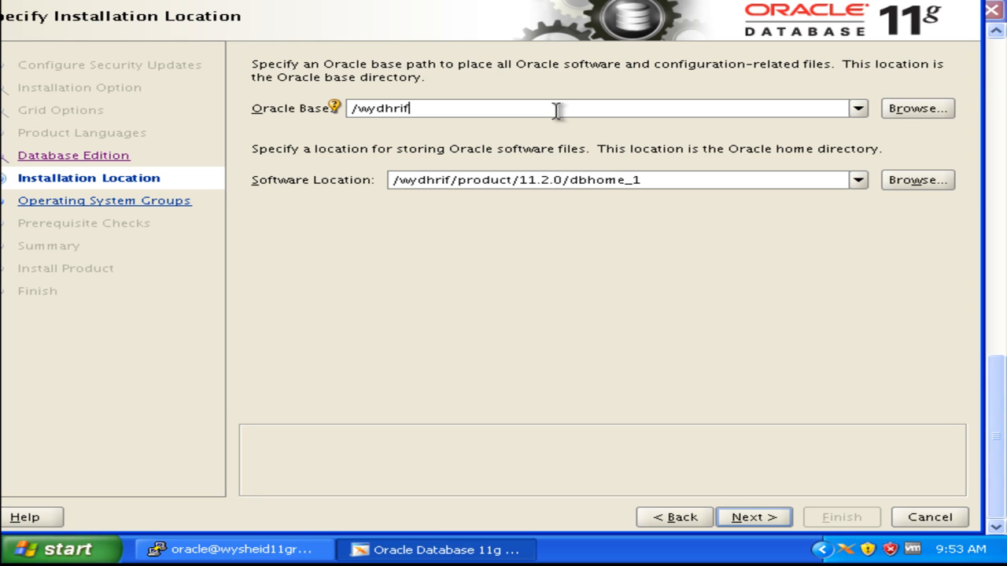
key(BackSpace)
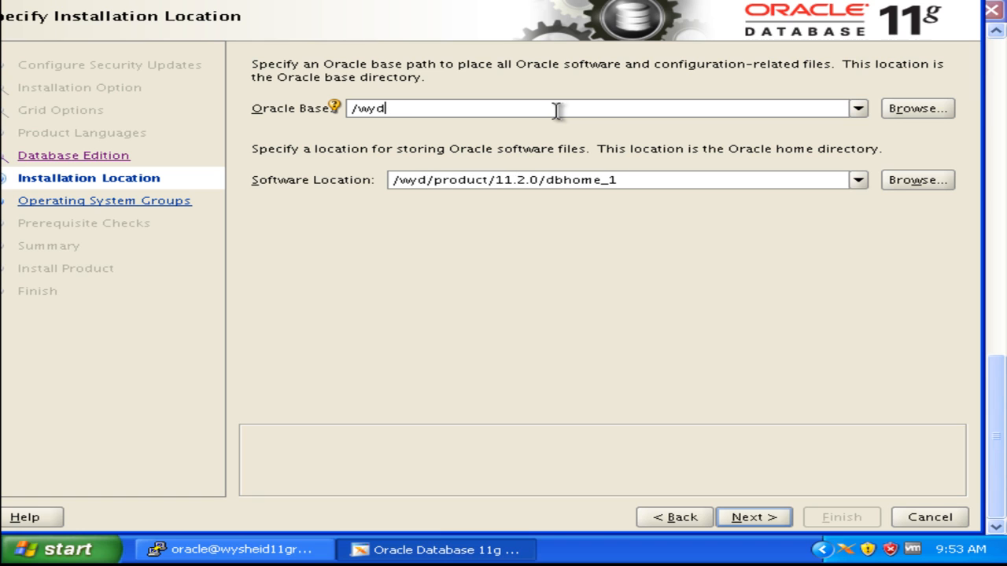
key(BackSpace)
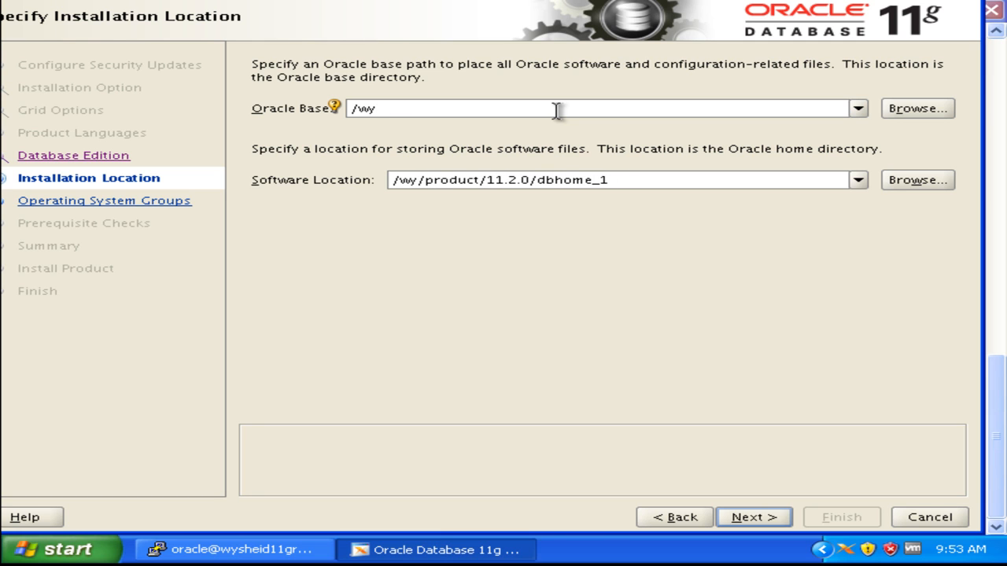
text(sheid/)
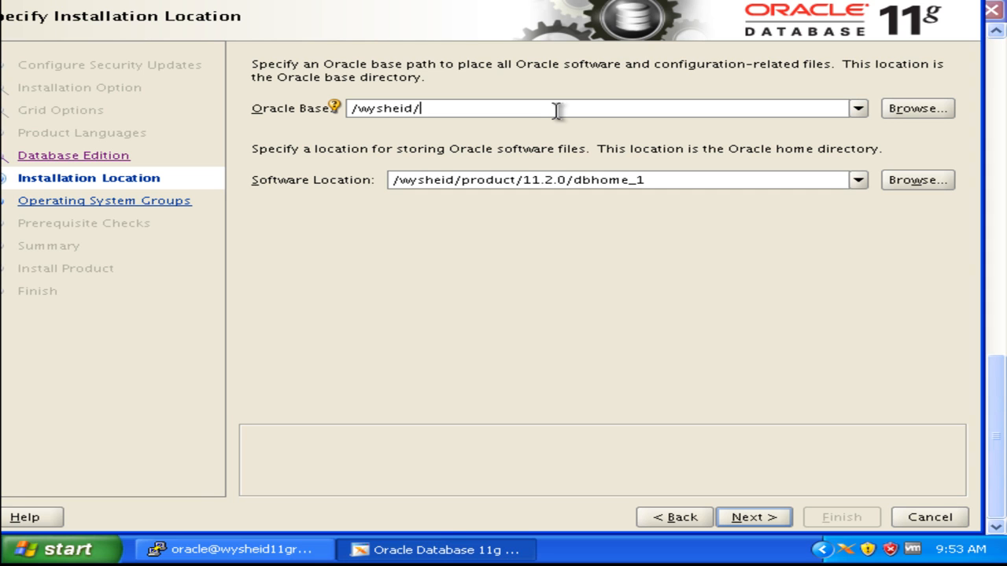
text(11.2.0)
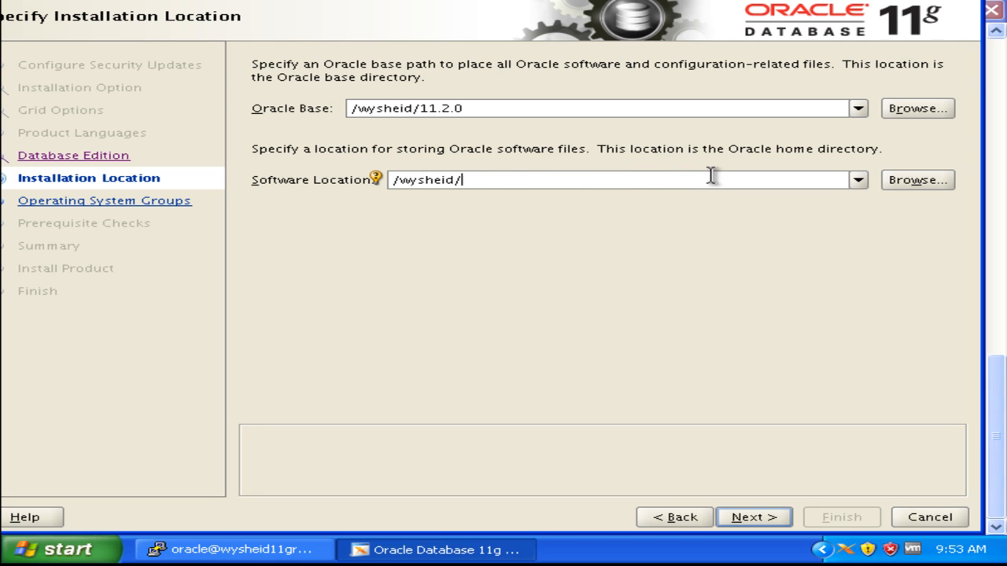
- Set the software location to /wysheid/db_home1
text(db_)
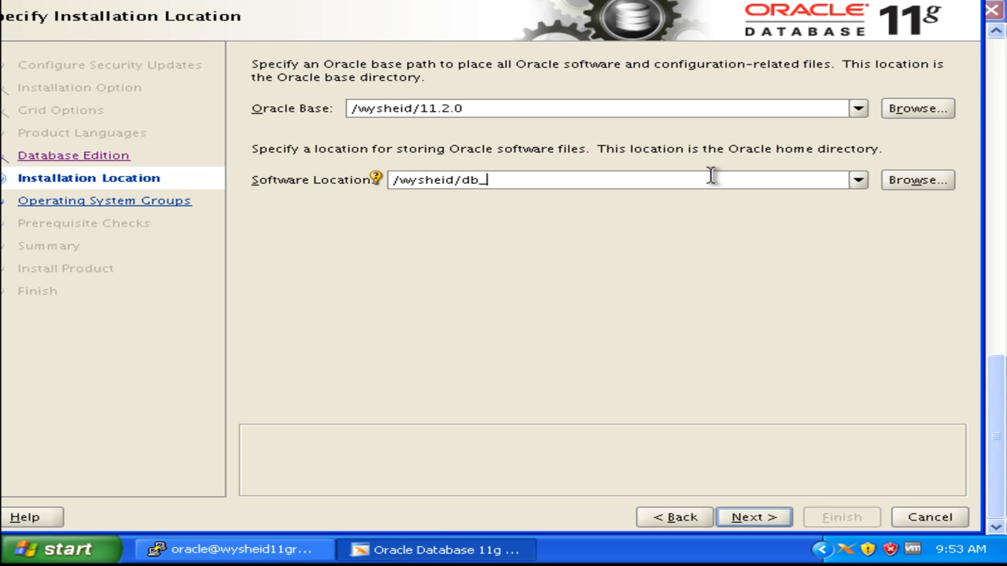
text(home1)
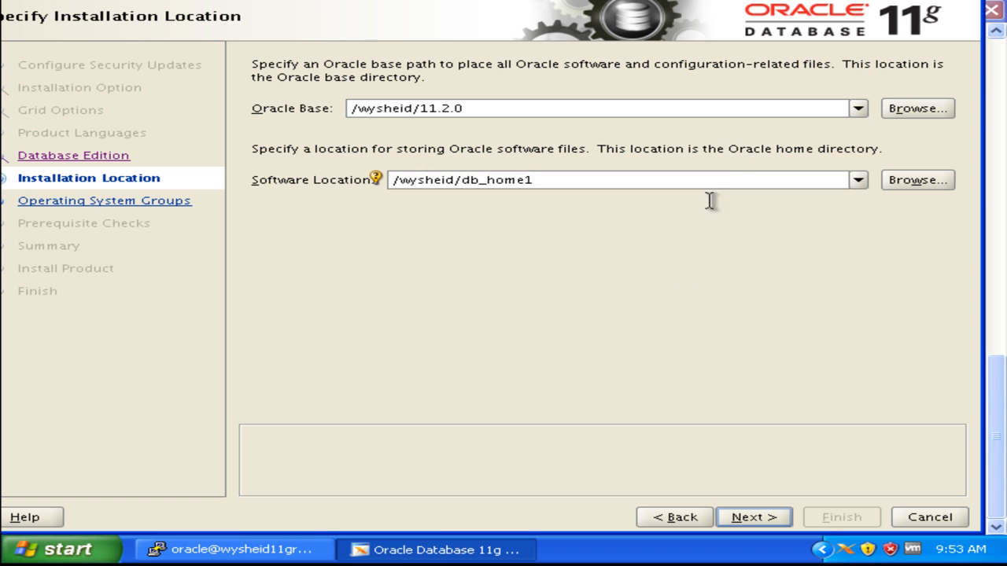
mouse_move(771, 519)
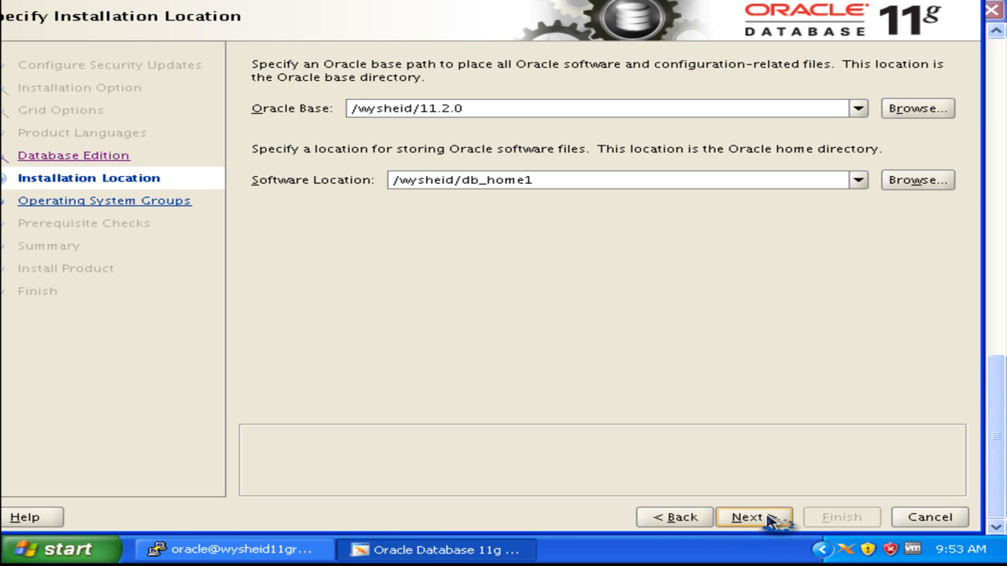
- Accept the Oracle home outside Oracle base warning and keep dba as both OSDBA and OSOPER groups
click(756, 516)
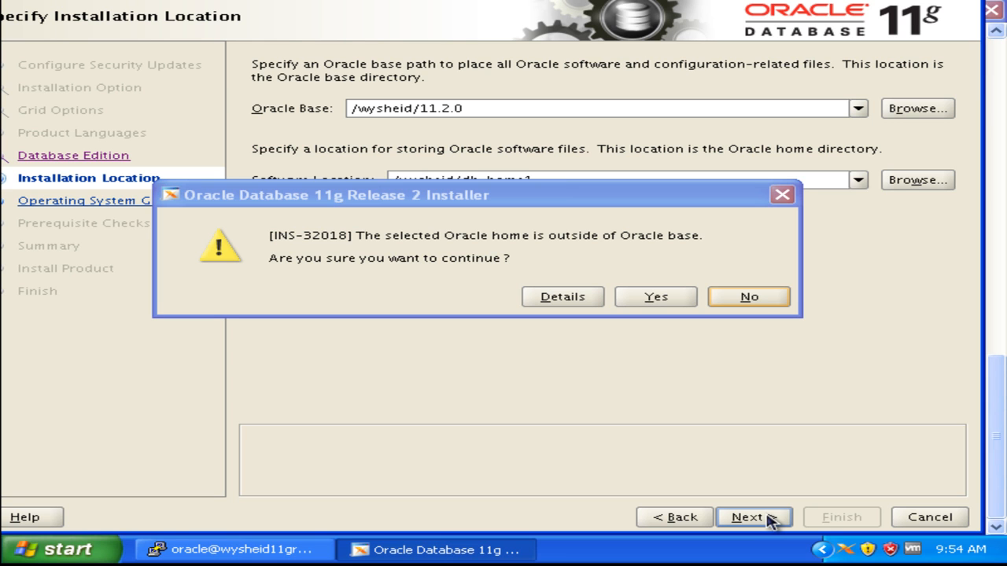
mouse_move(773, 526)
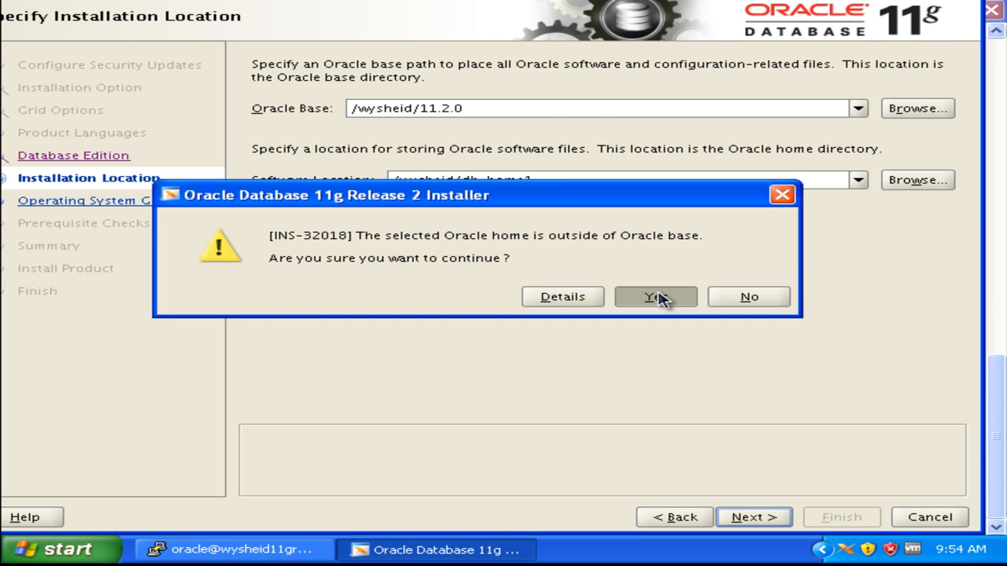
click(655, 296)
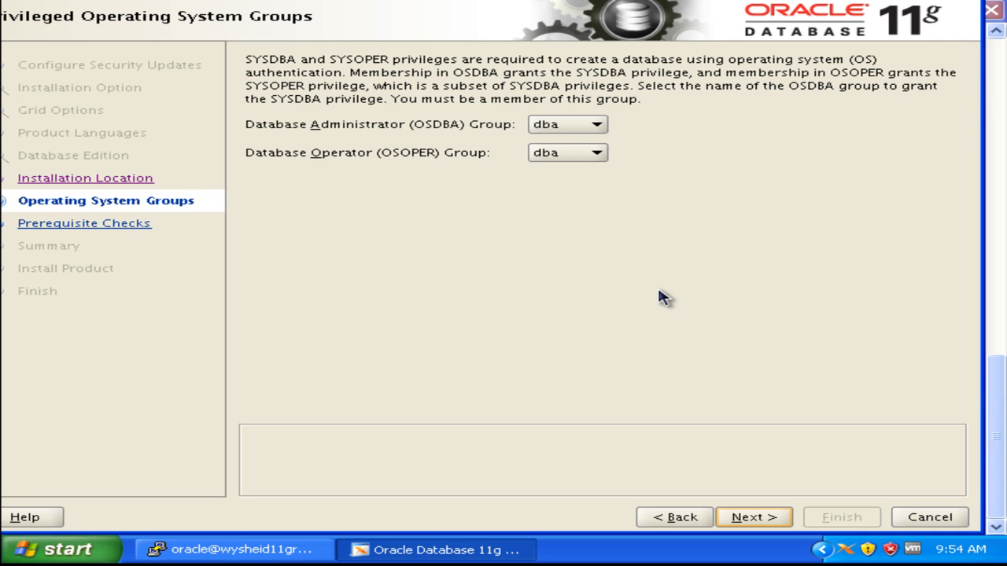
click(592, 125)
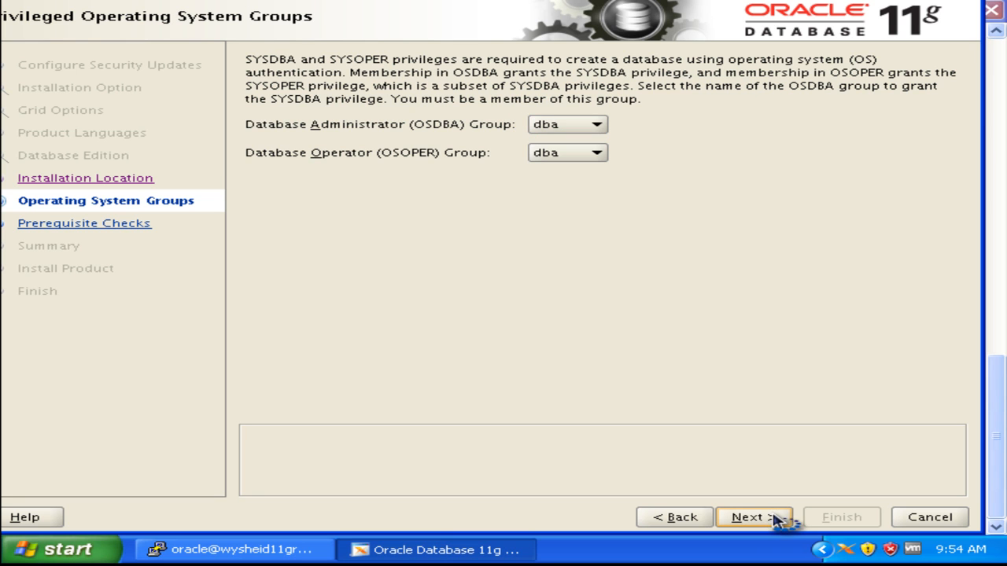
- Run the prerequisite checks and review the failed Swap Size and Clock Synchronization details
click(752, 516)
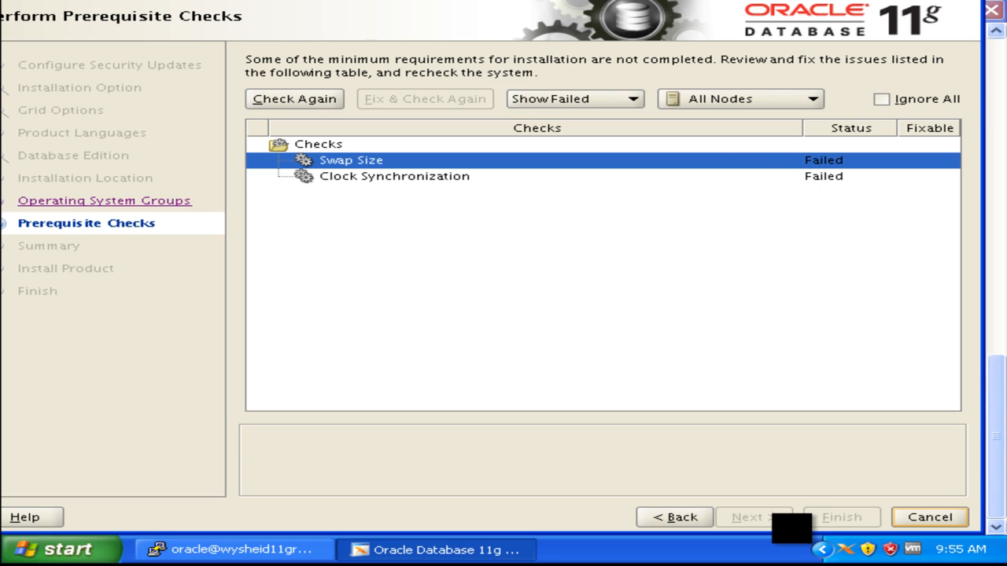
click(349, 161)
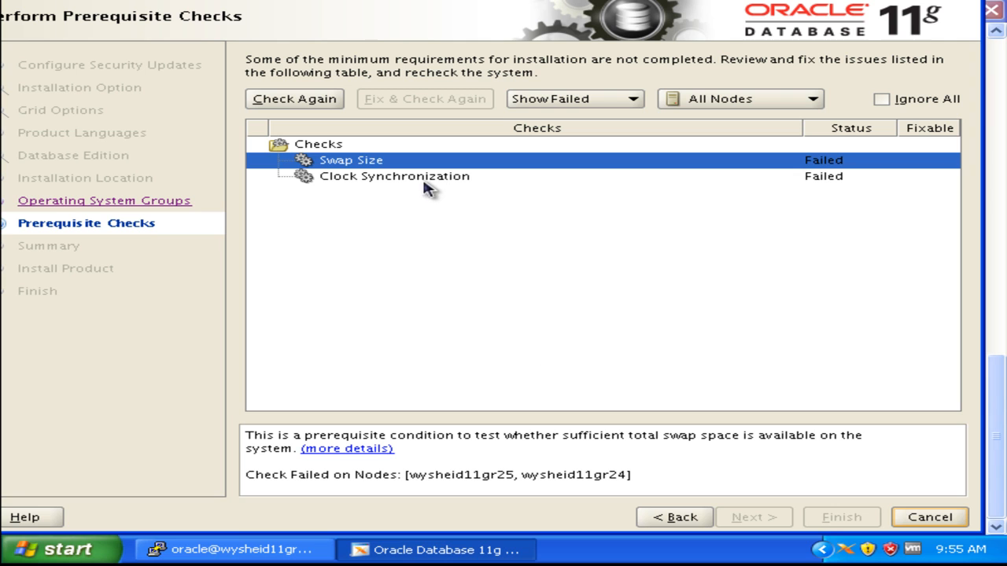
click(397, 176)
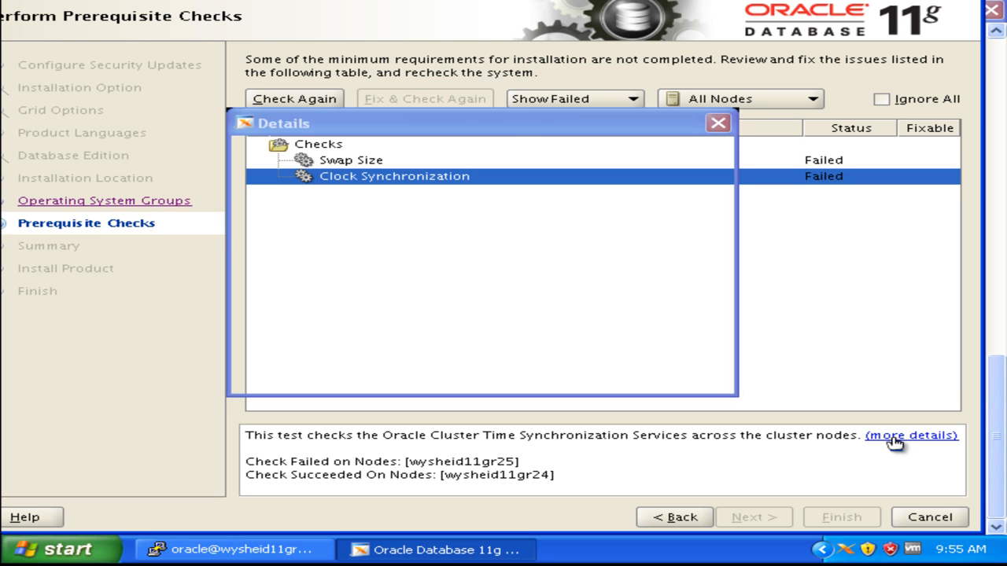
click(922, 434)
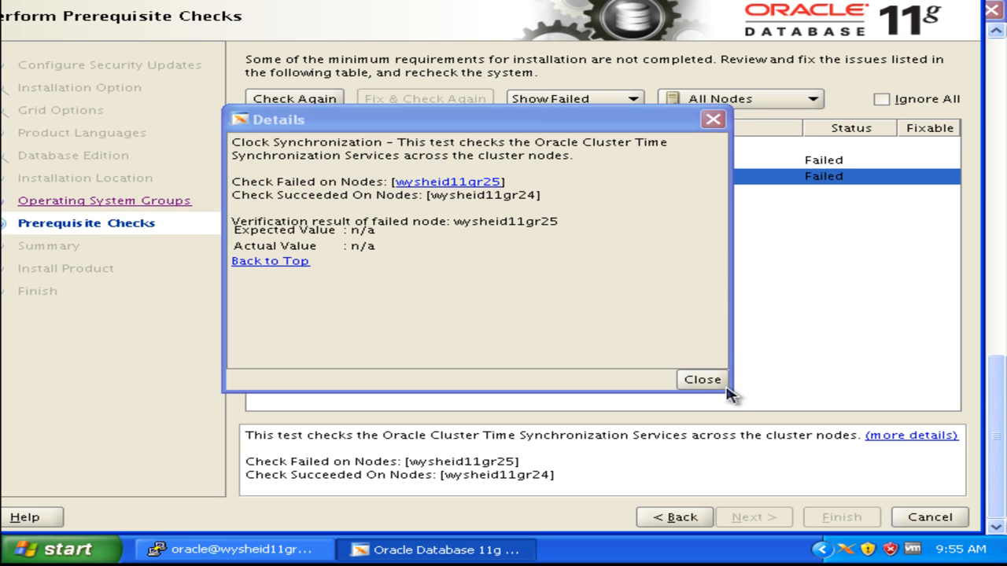
click(701, 379)
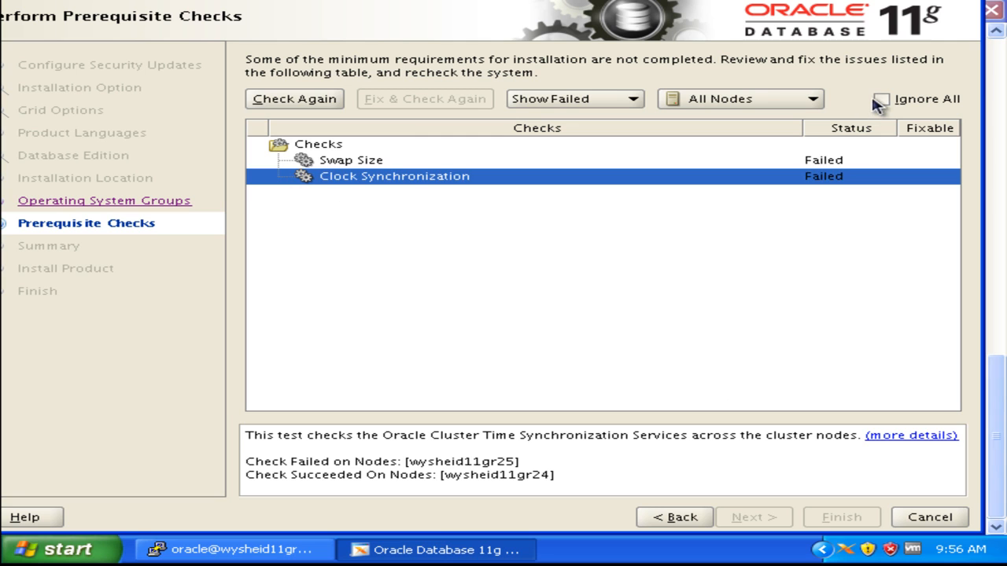
- Ignore all failed prerequisite checks and continue to the installation summary
click(881, 98)
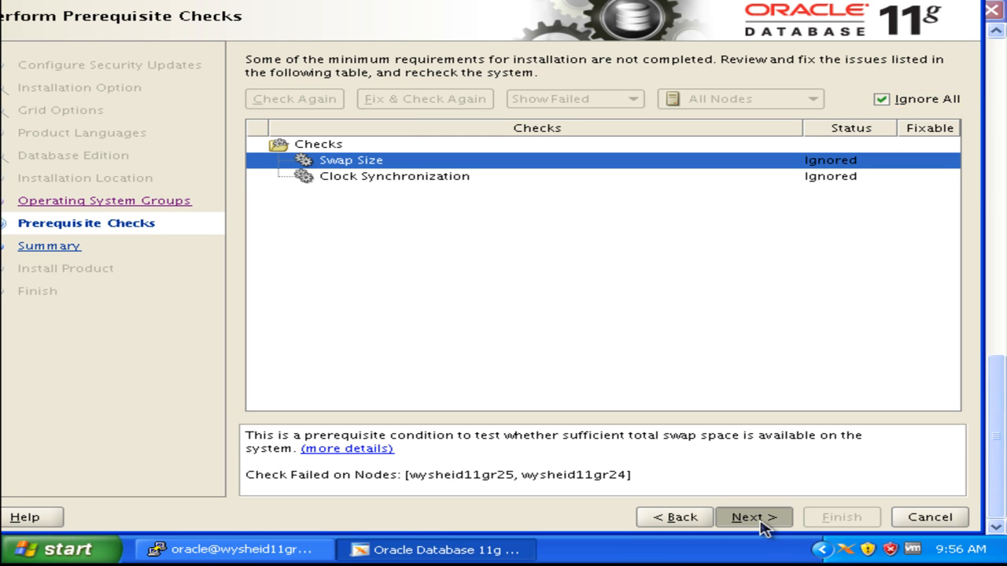
click(751, 516)
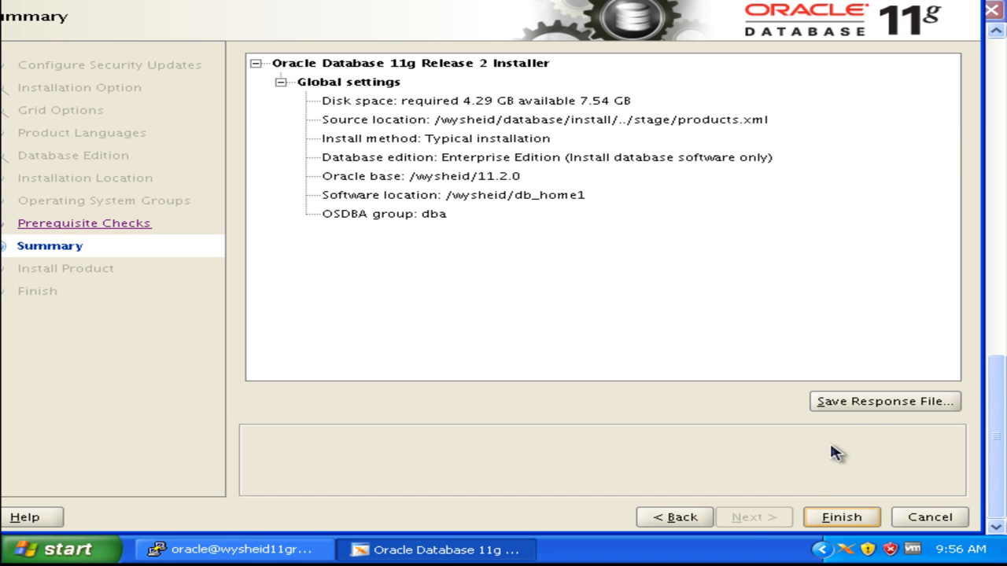
- Save the settings as response file db.rsp in the oracle folder and finish to start installing
click(884, 403)
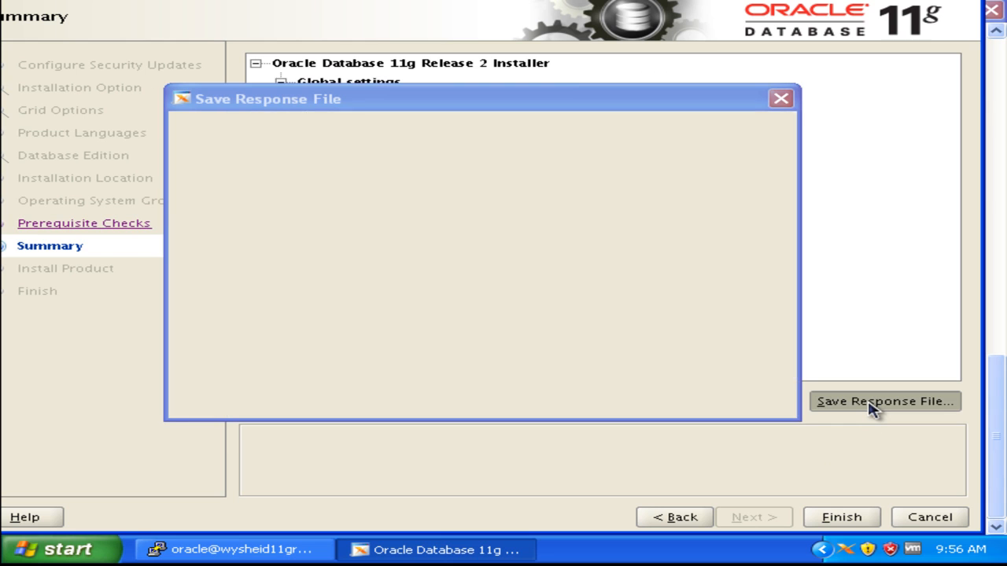
click(884, 401)
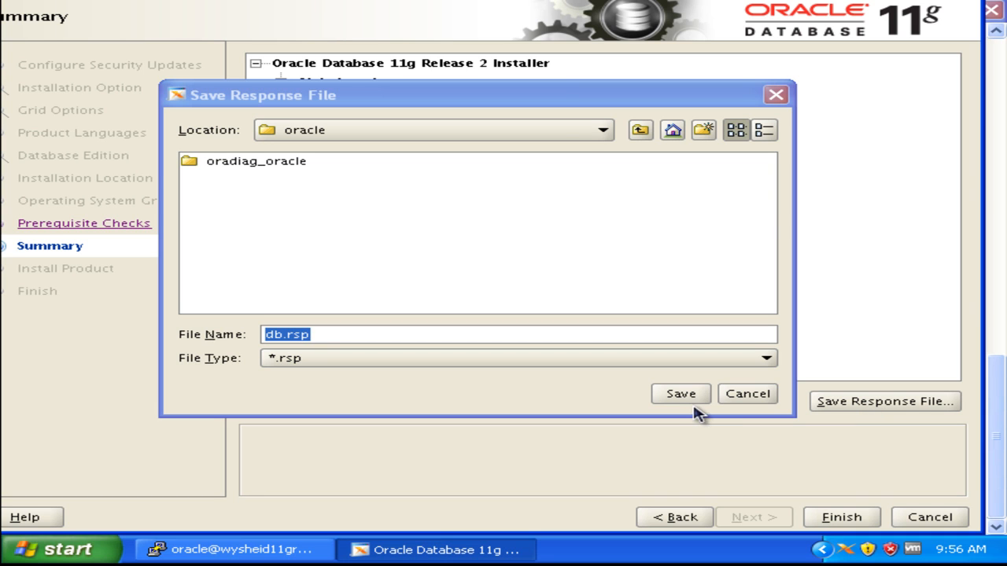
mouse_move(680, 401)
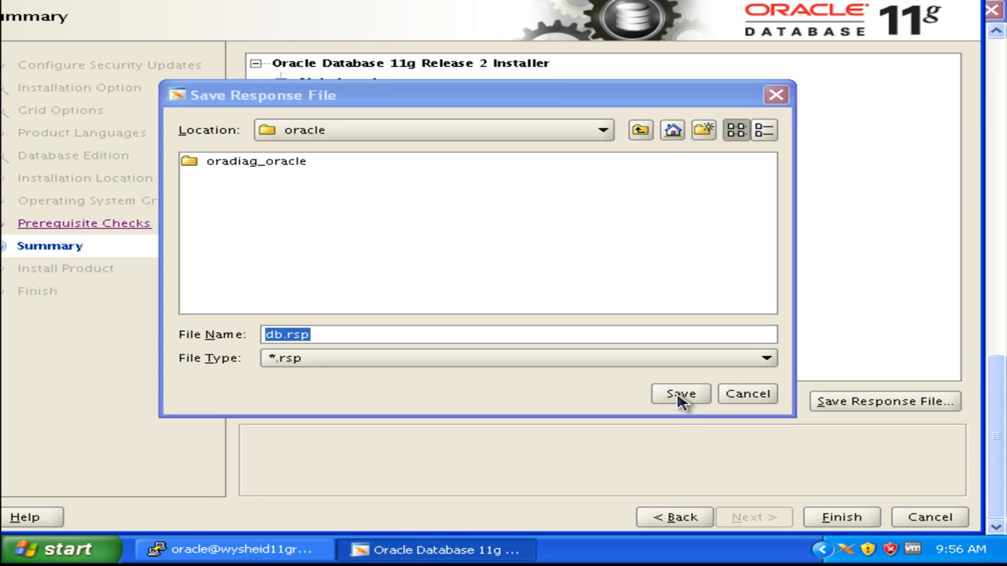
click(679, 393)
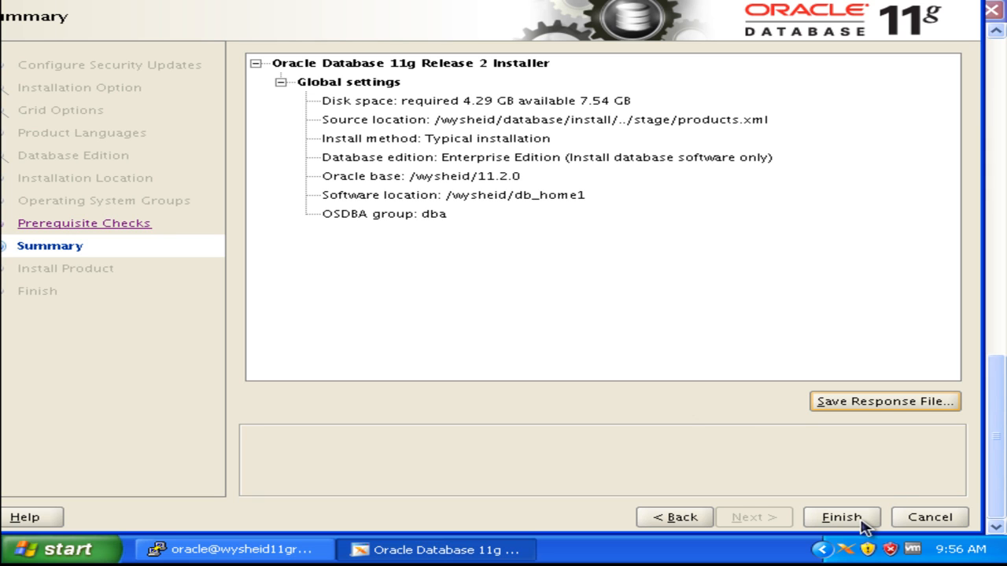
click(845, 516)
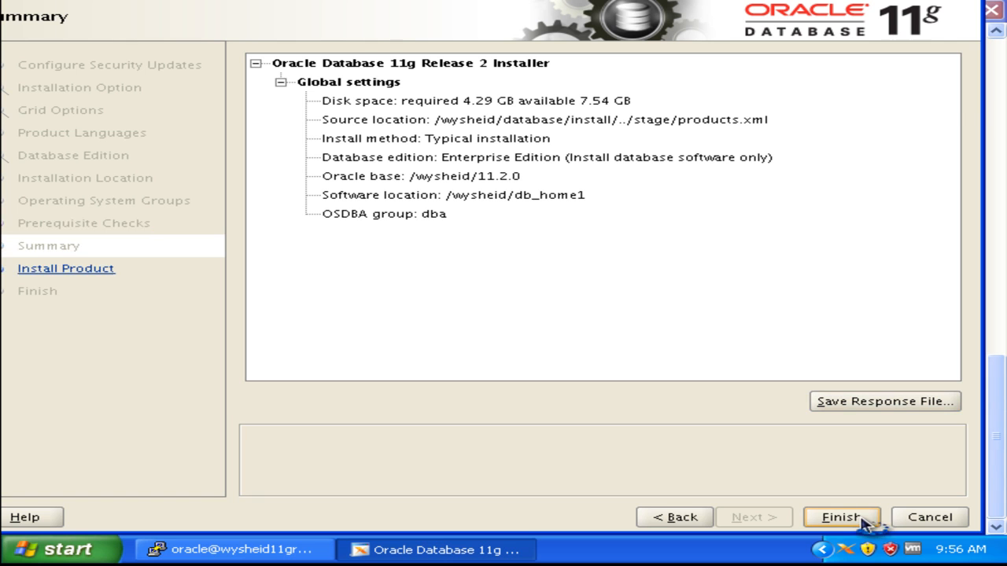
- Wait on the Install Product page while preparation begins at 0%
click(846, 518)
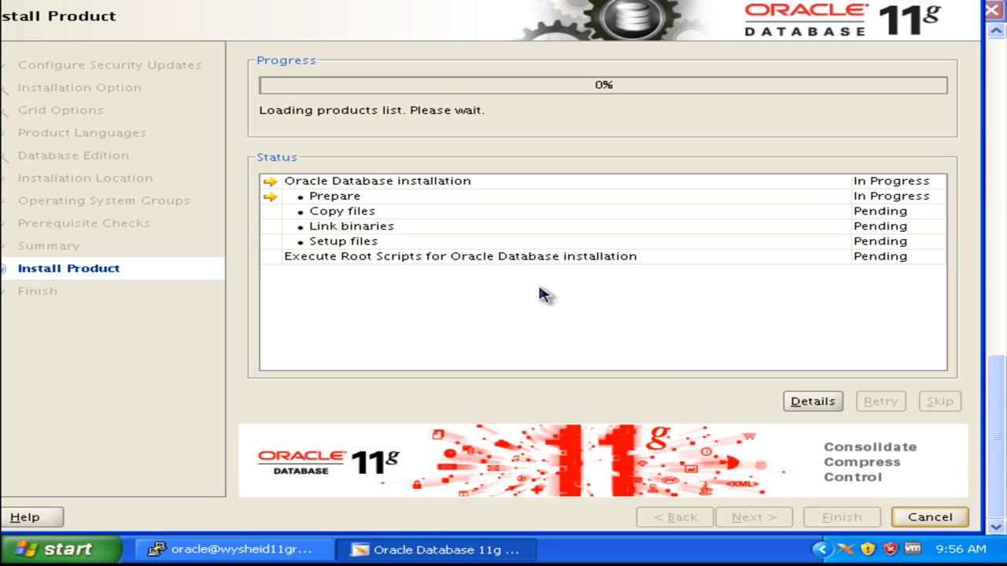
mouse_move(428, 226)
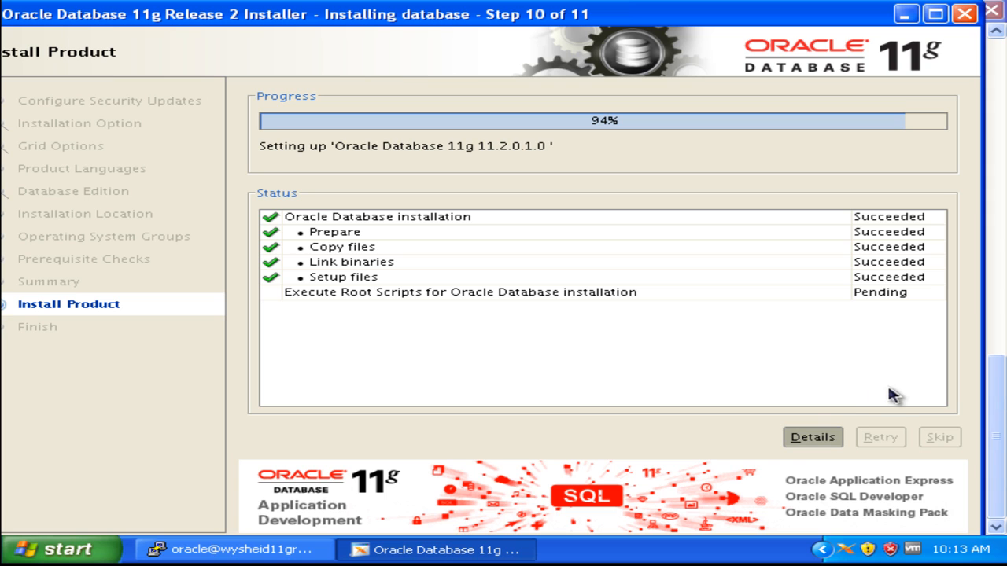
mouse_move(812, 437)
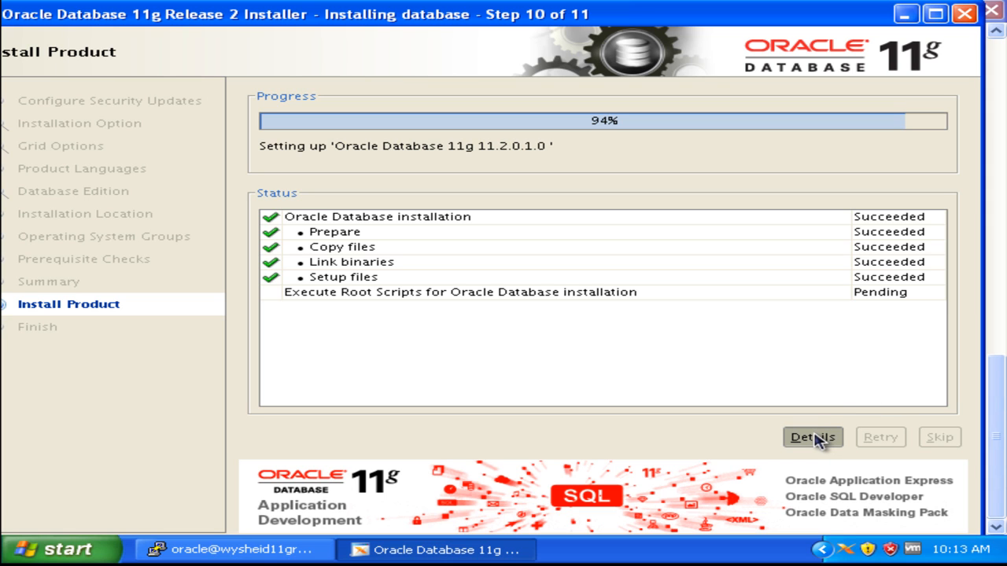
- View and close the detailed installation log, then switch to the PuTTY terminal session
click(812, 437)
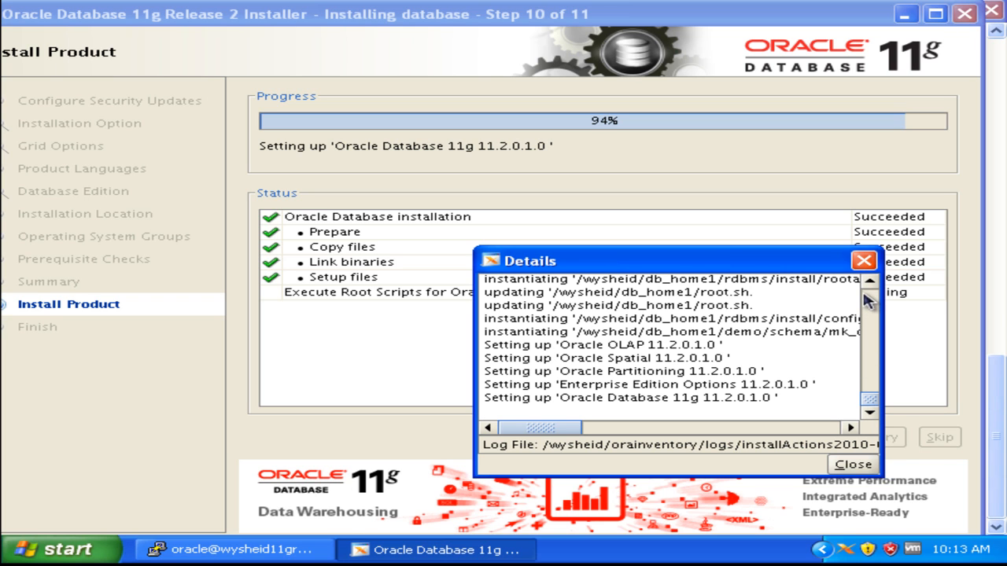
mouse_move(870, 289)
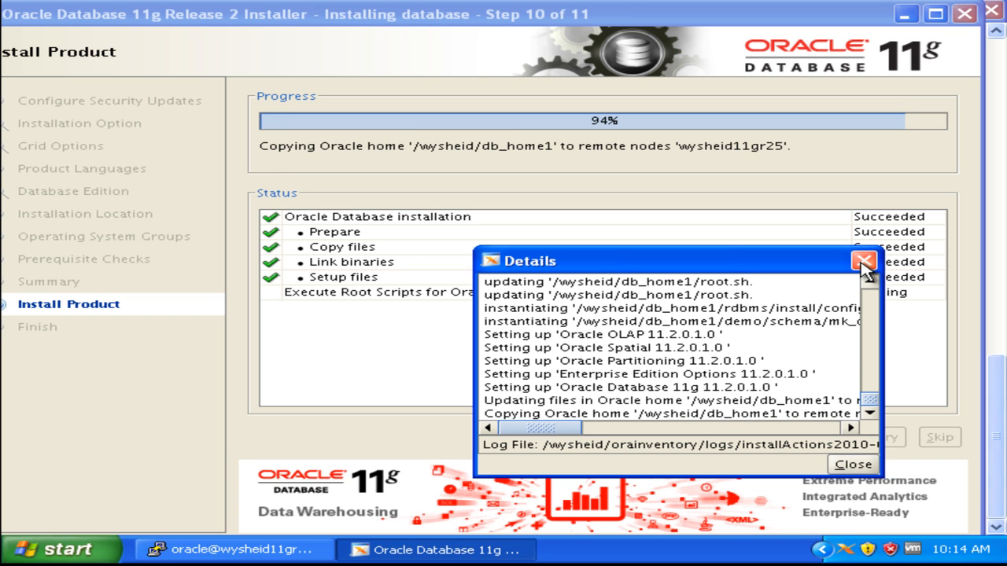
click(860, 261)
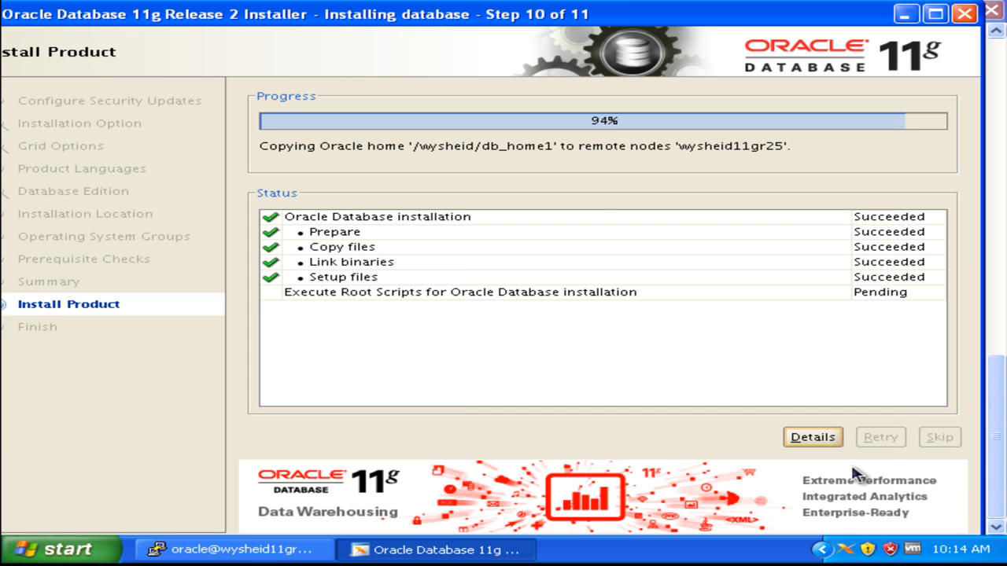
mouse_move(688, 171)
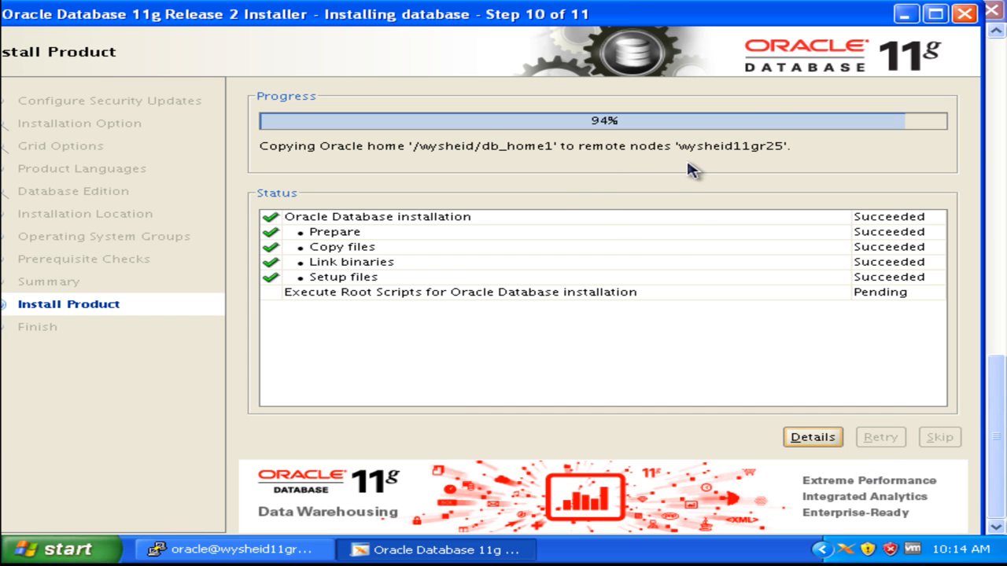
mouse_move(612, 280)
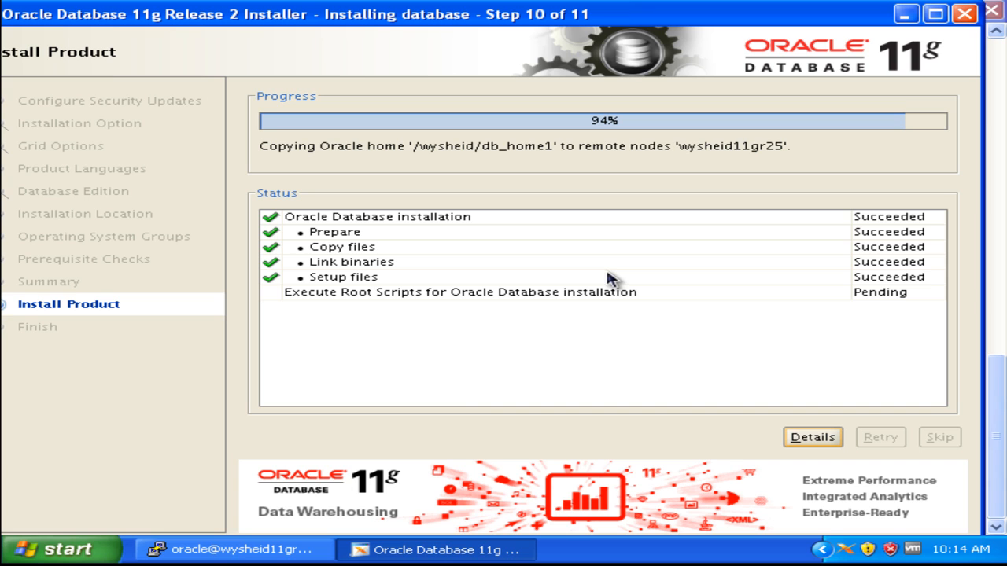
mouse_move(621, 523)
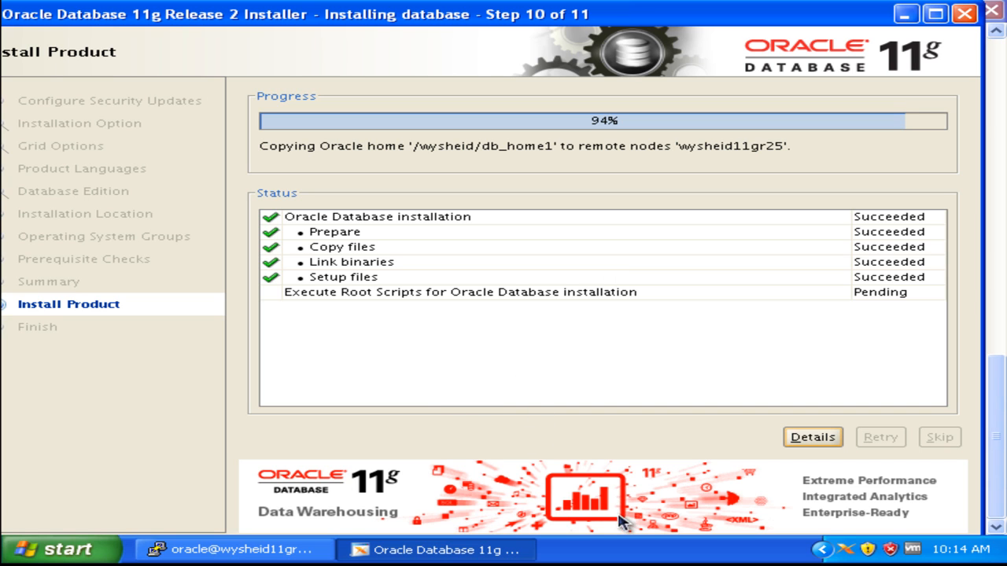
mouse_move(626, 543)
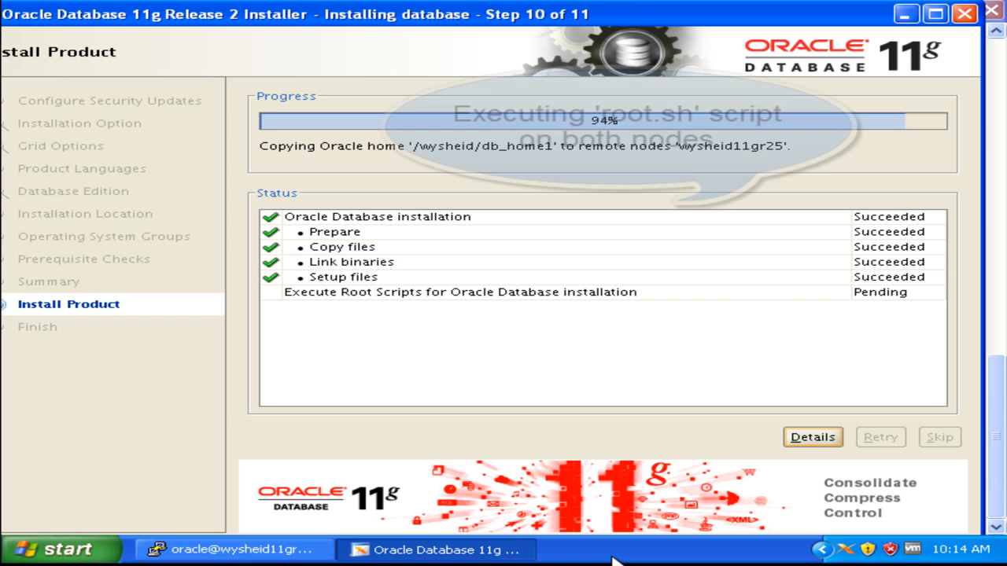
click(236, 549)
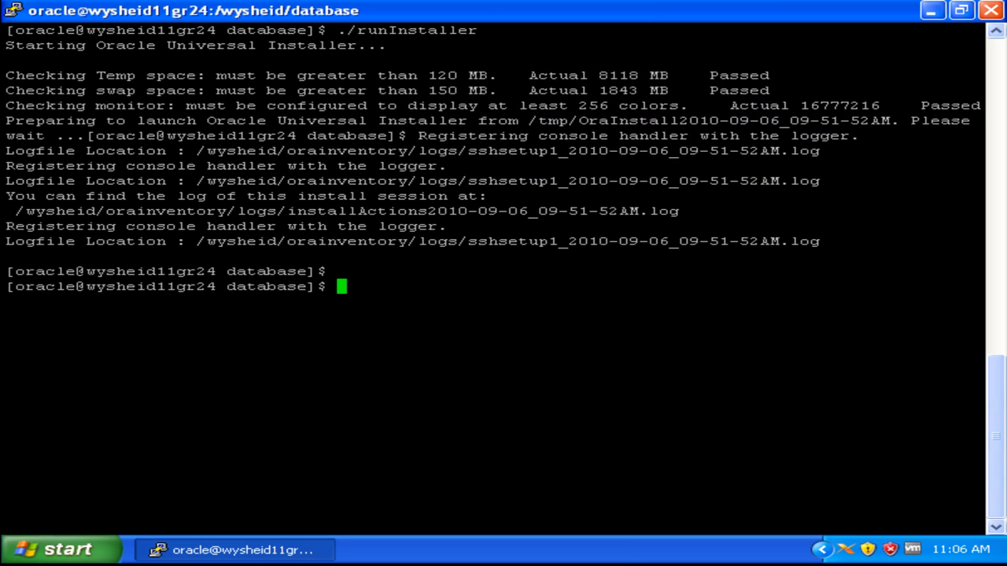
mouse_move(933, 17)
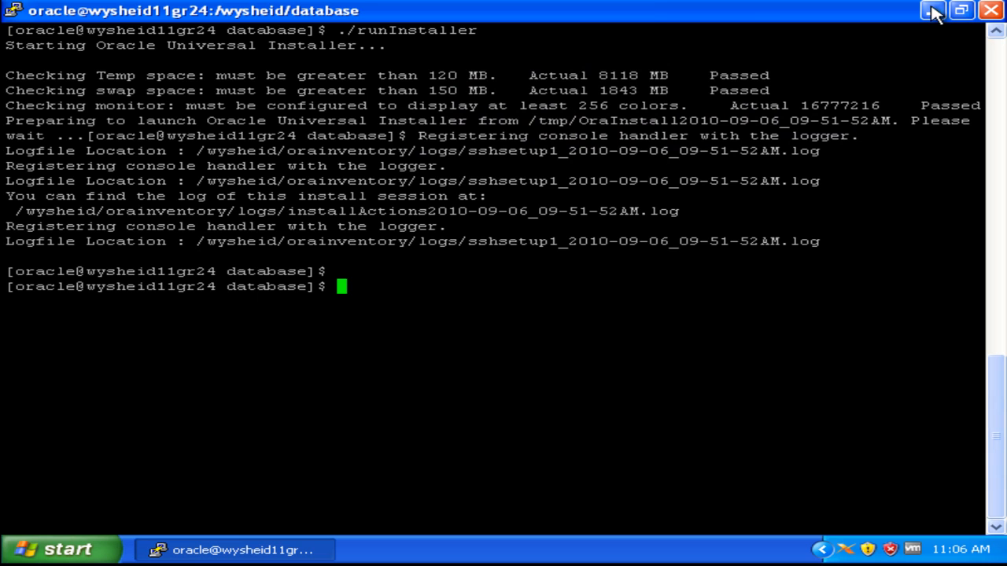
mouse_move(759, 23)
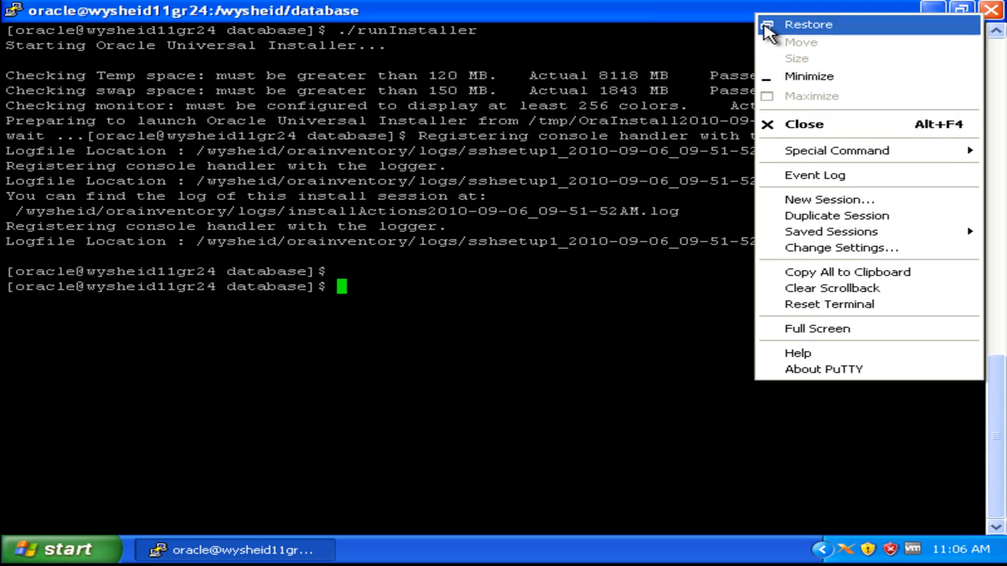
- Start a new PuTTY SSH session to 10.17.57.124 and enter root at the login prompt
click(825, 23)
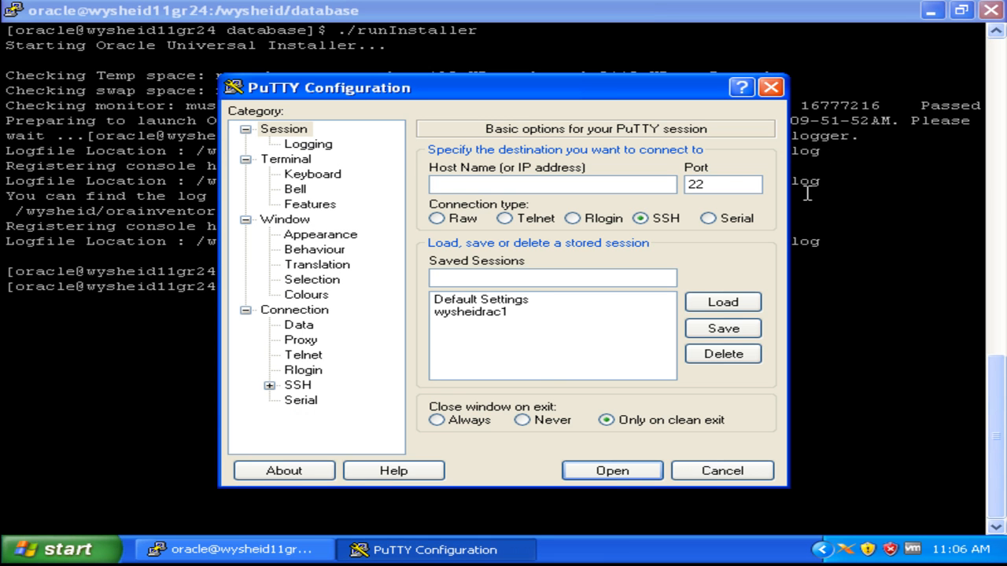
click(720, 470)
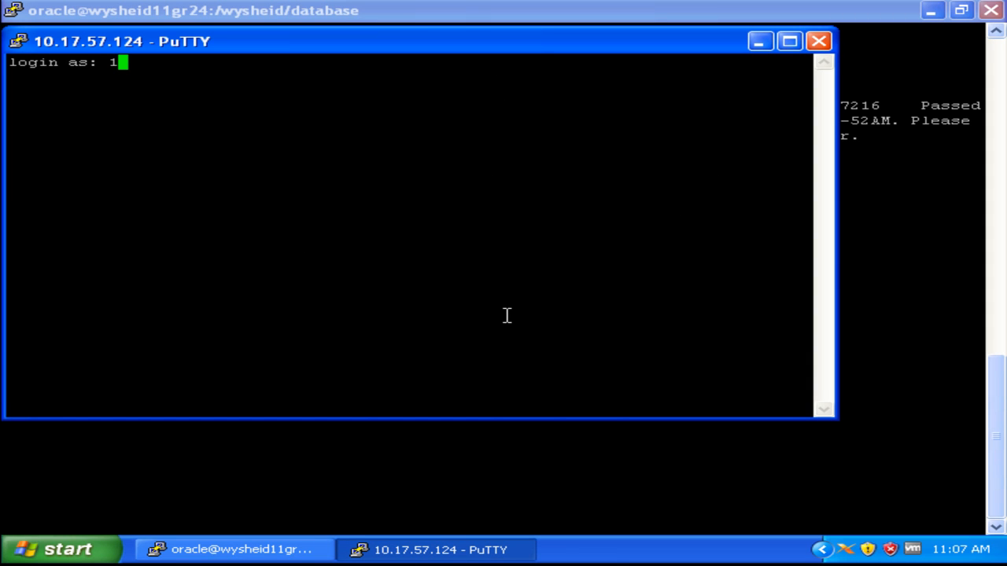
text(root)
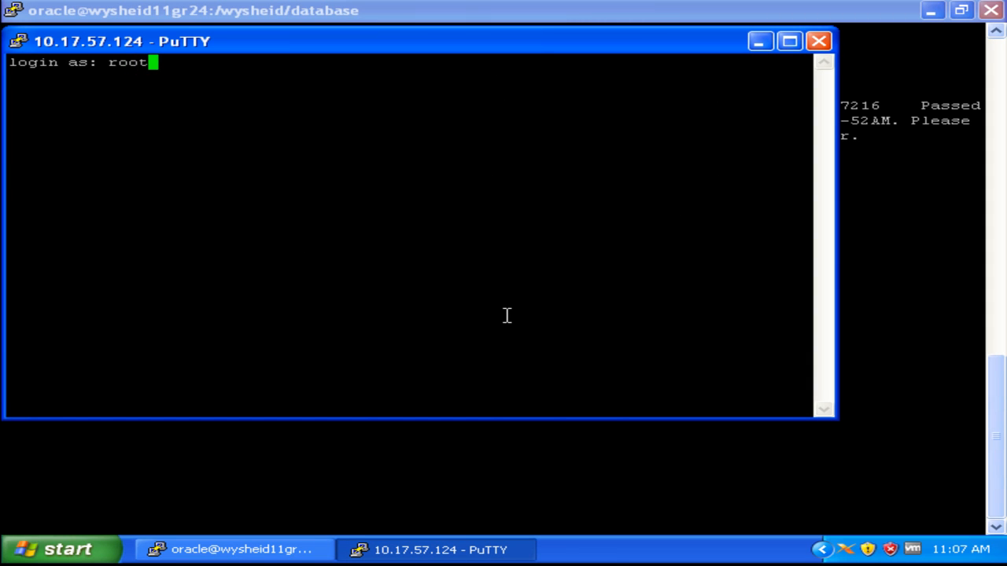